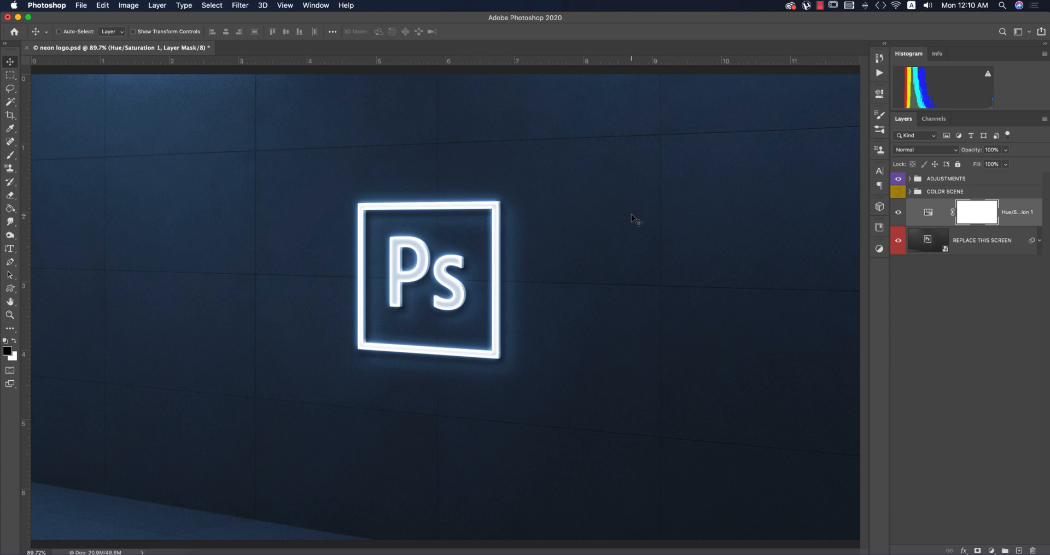
{"action": "mouse_move", "coordinate": [526, 264]}
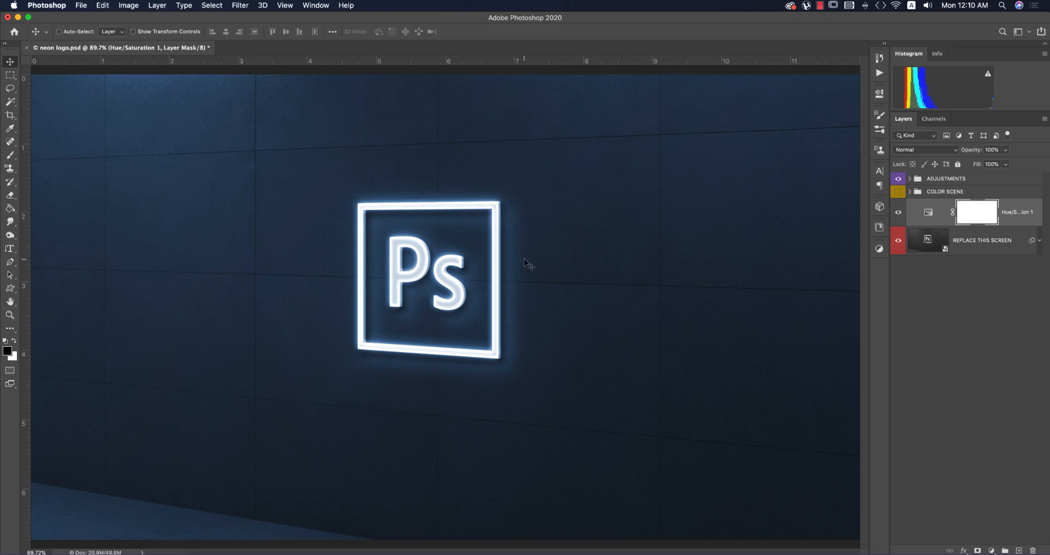
{"action": "mouse_move", "coordinate": [529, 182]}
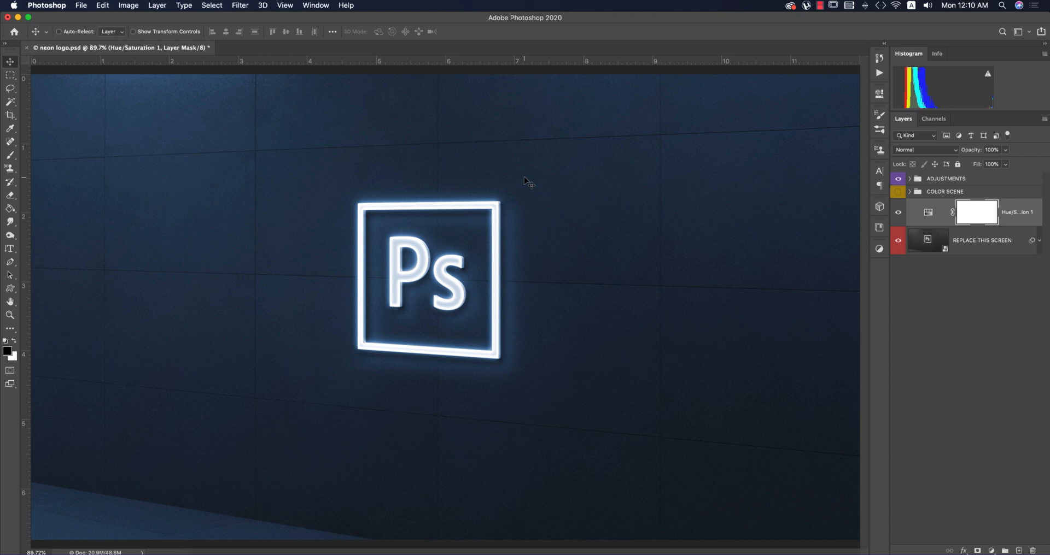
{"action": "mouse_move", "coordinate": [451, 309]}
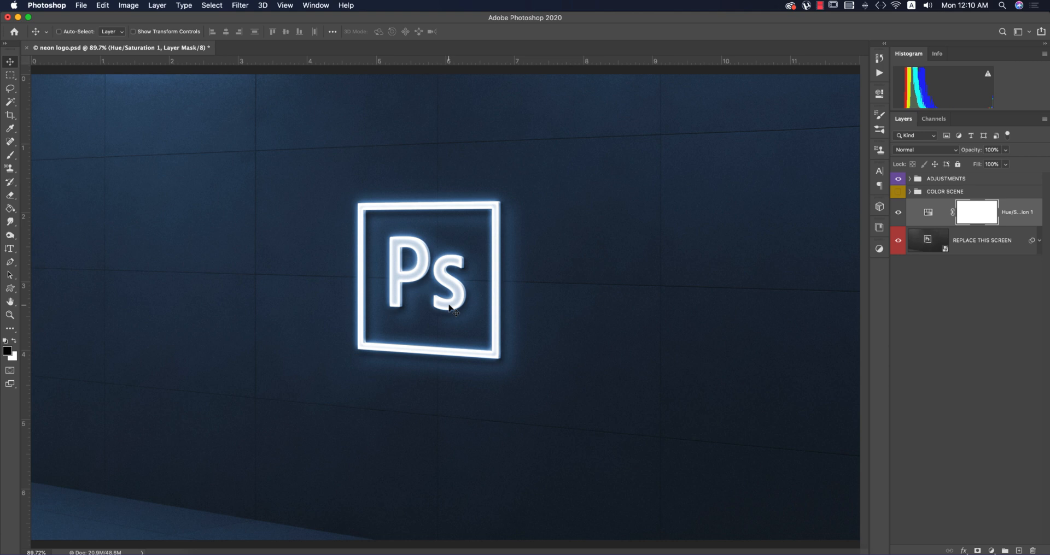
{"action": "mouse_move", "coordinate": [529, 372]}
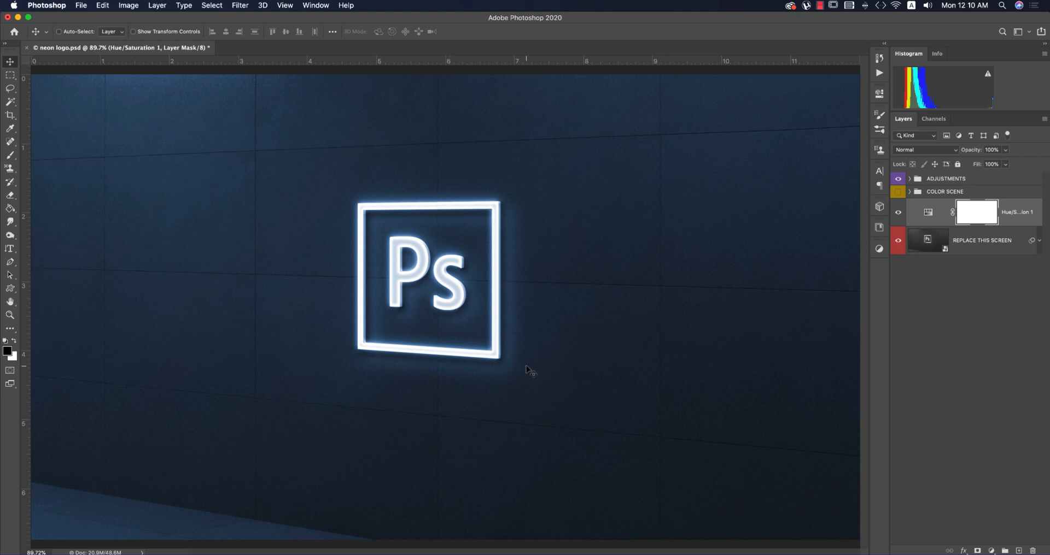
{"action": "mouse_move", "coordinate": [505, 395]}
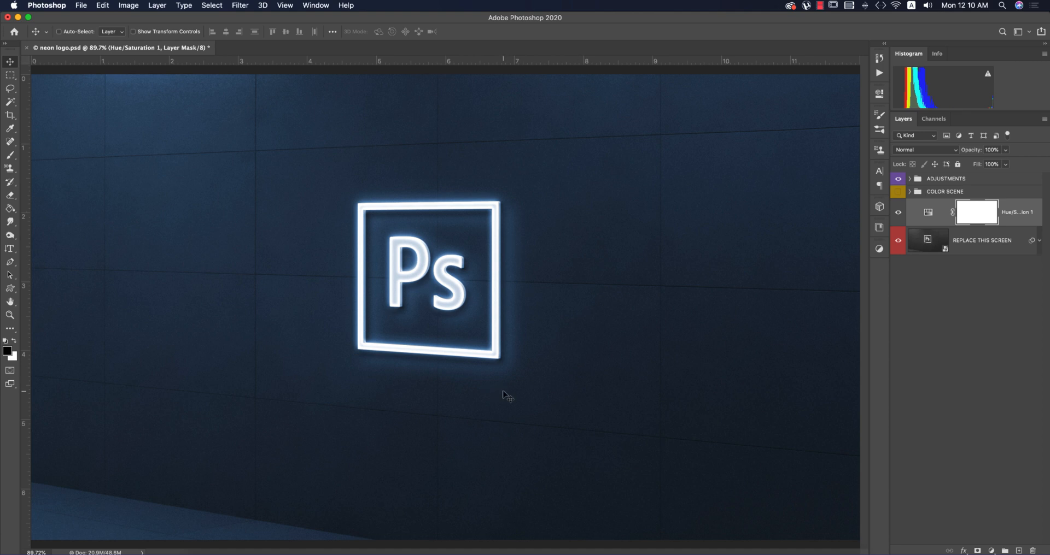
{"action": "mouse_move", "coordinate": [969, 246]}
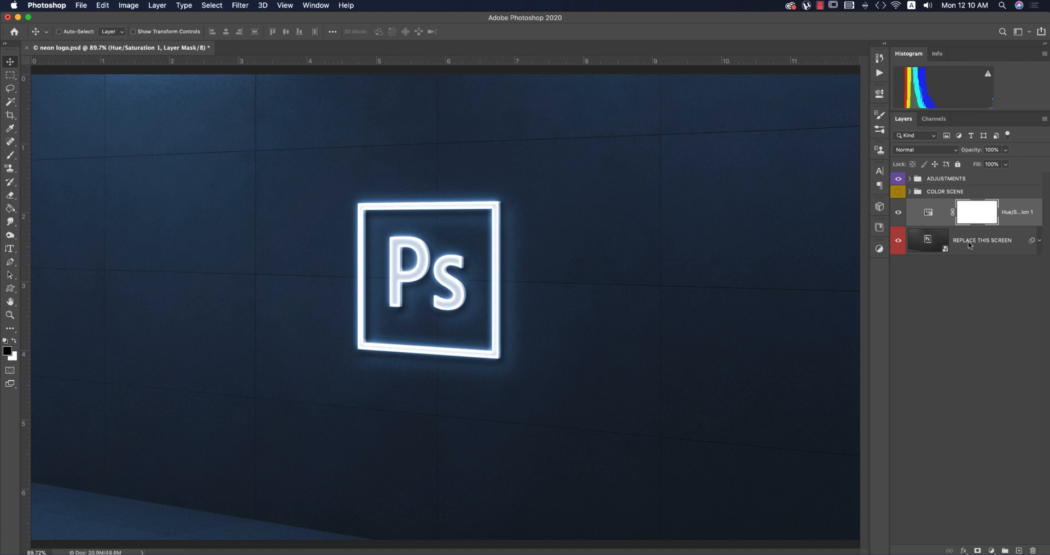
{"action": "mouse_move", "coordinate": [962, 293]}
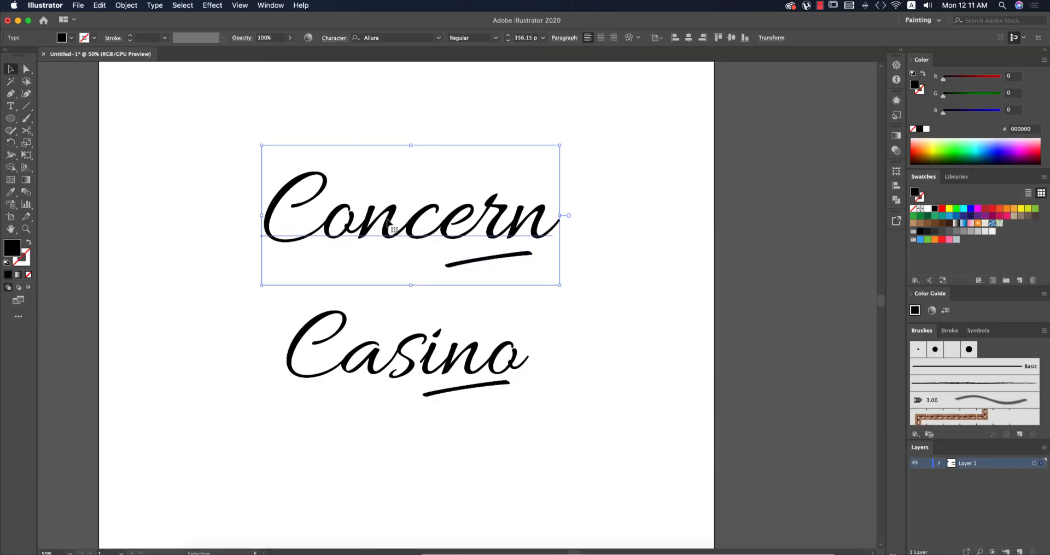
Select the Concern script lettering with the Selection tool.
{"action": "left_click", "coordinate": [392, 37]}
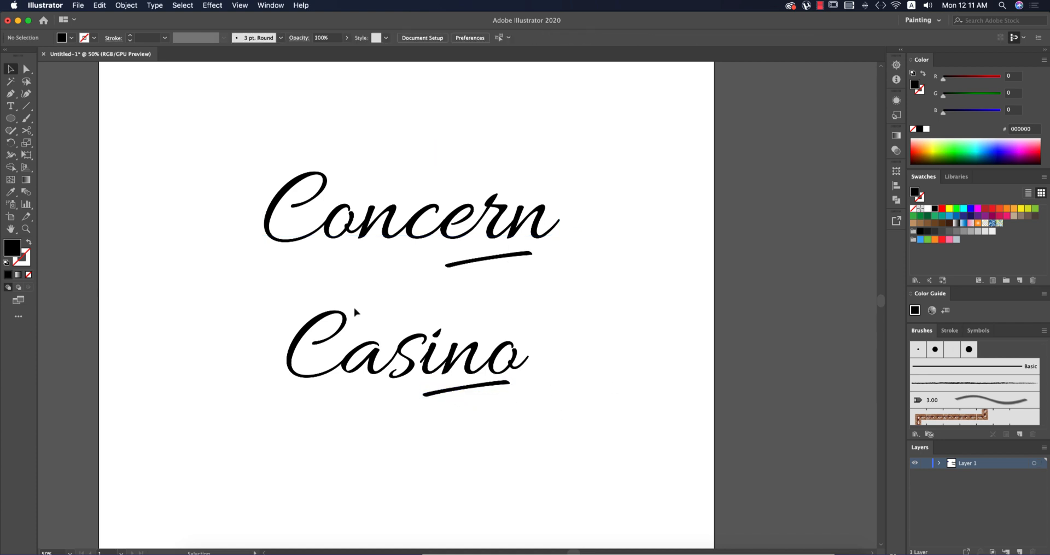
{"action": "left_click", "coordinate": [408, 214]}
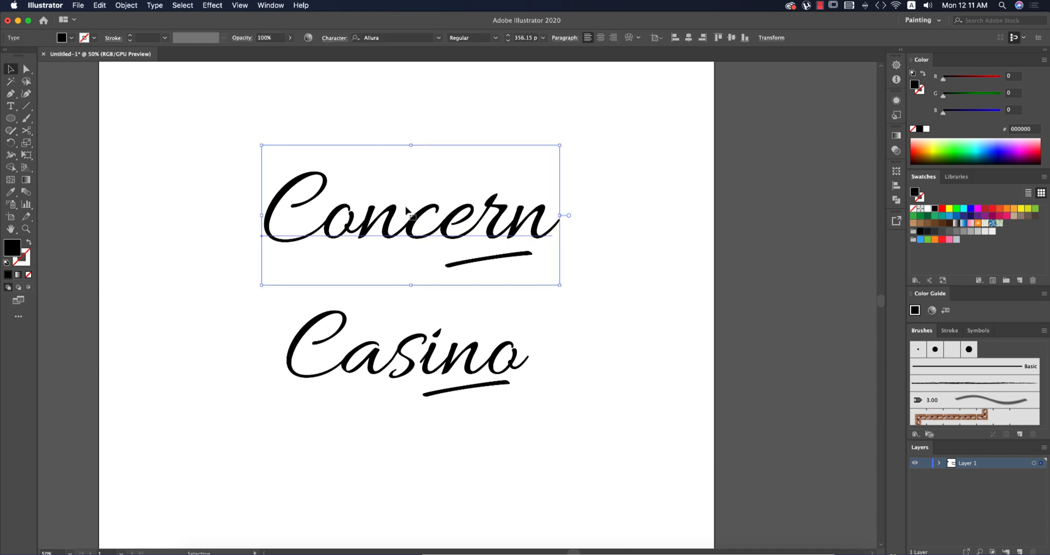
{"action": "mouse_move", "coordinate": [475, 253]}
{"action": "type", "text": "/"}
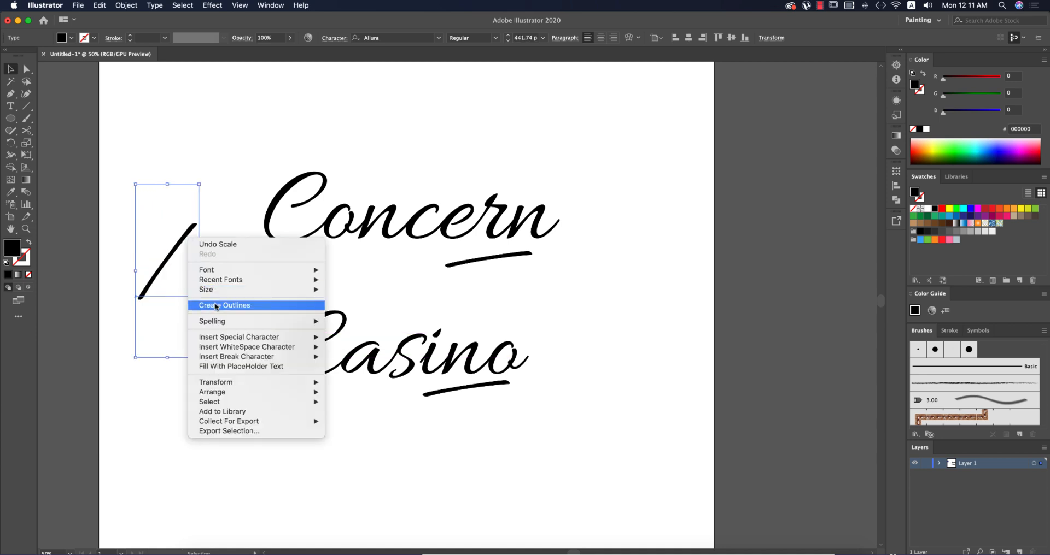
Create Outlines from the underline swash, move it beside Concern's underline, then undo the move.
{"action": "left_click", "coordinate": [224, 305]}
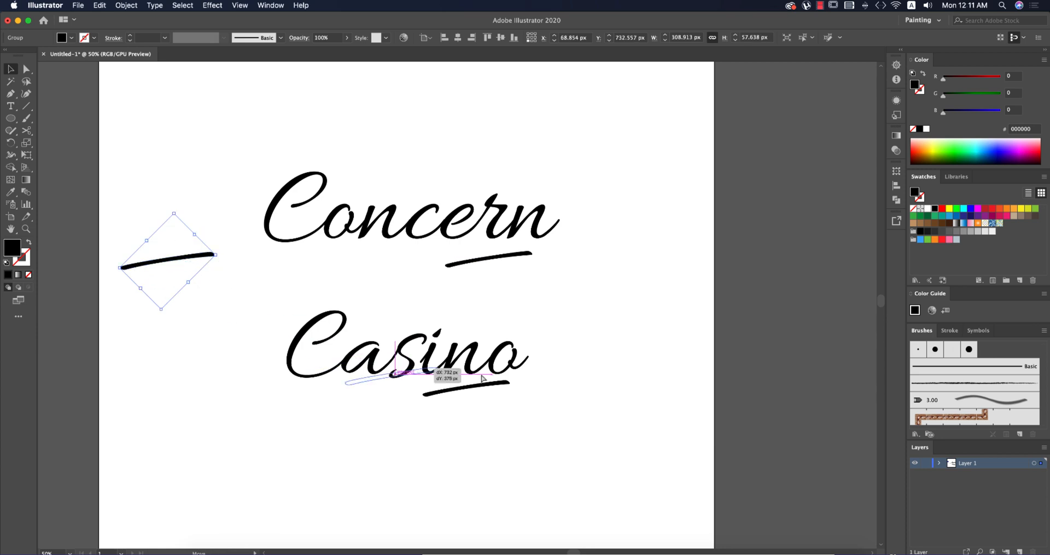
{"action": "left_click_drag", "start_coordinate": [171, 261], "coordinate": [558, 259]}
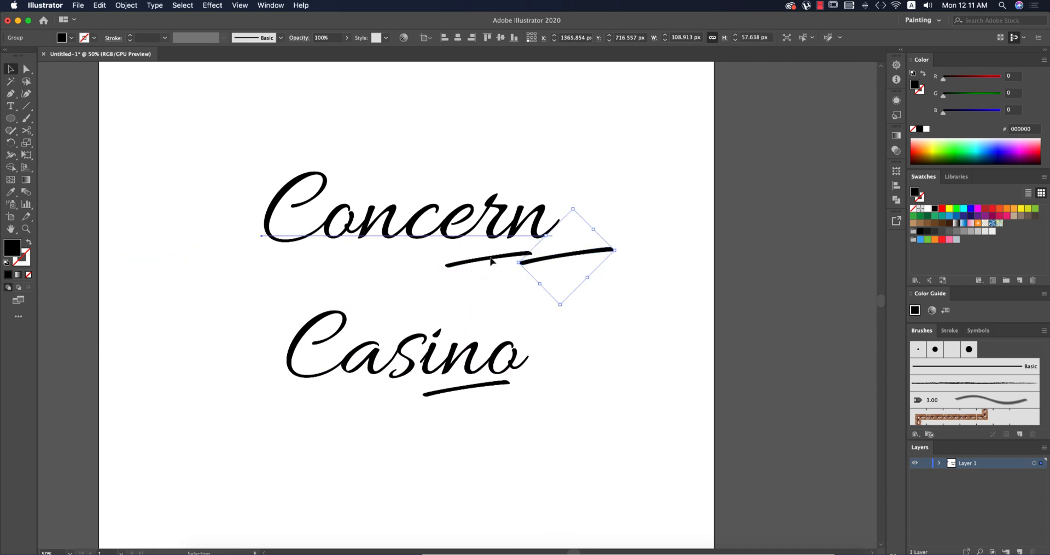
{"action": "key", "text": "cmd+z"}
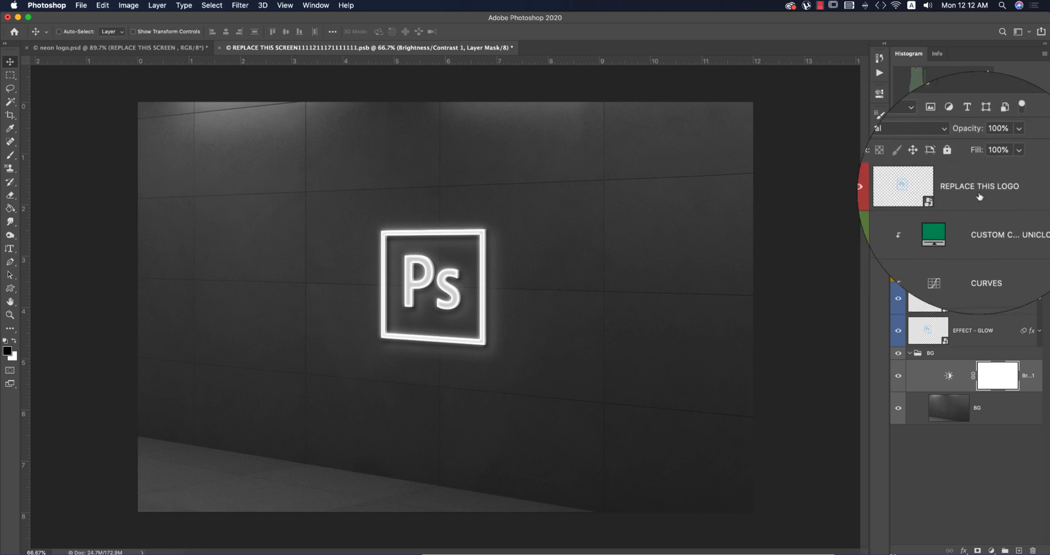
Paste the Casino lettering as pixels into the REPLACE THIS LOGO placeholder and save it.
{"action": "left_click", "coordinate": [589, 47]}
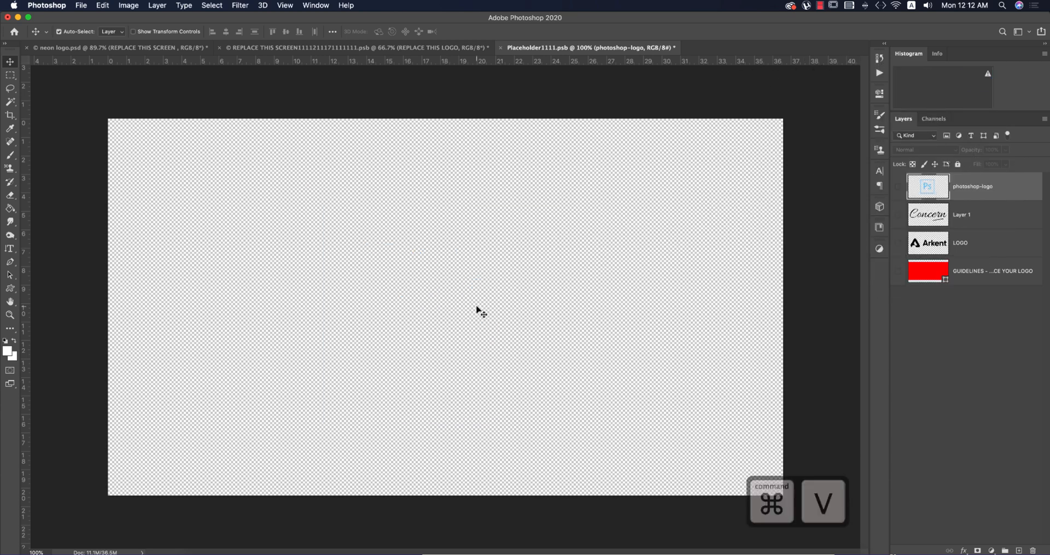
{"action": "key", "text": "cmd+v"}
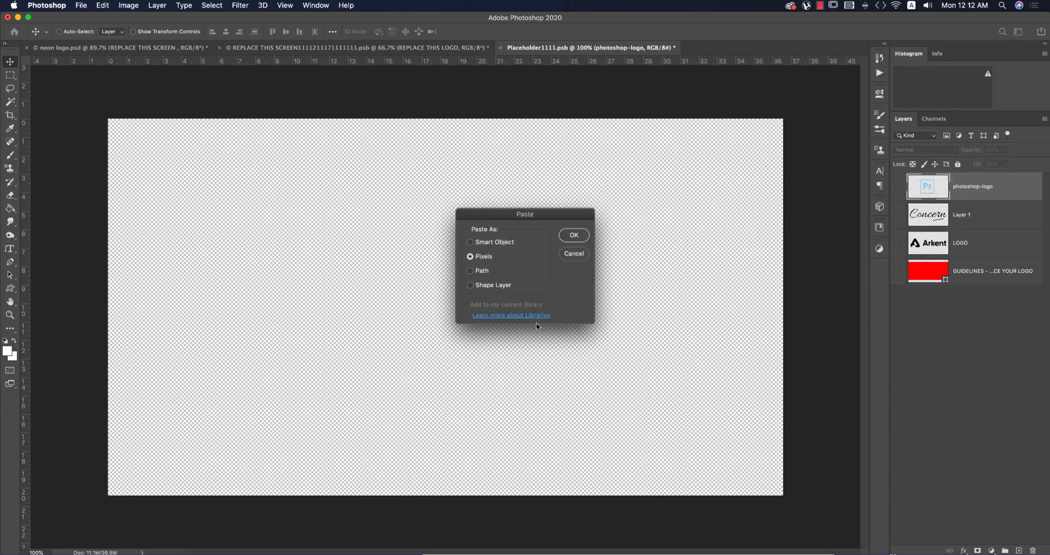
{"action": "mouse_move", "coordinate": [564, 264]}
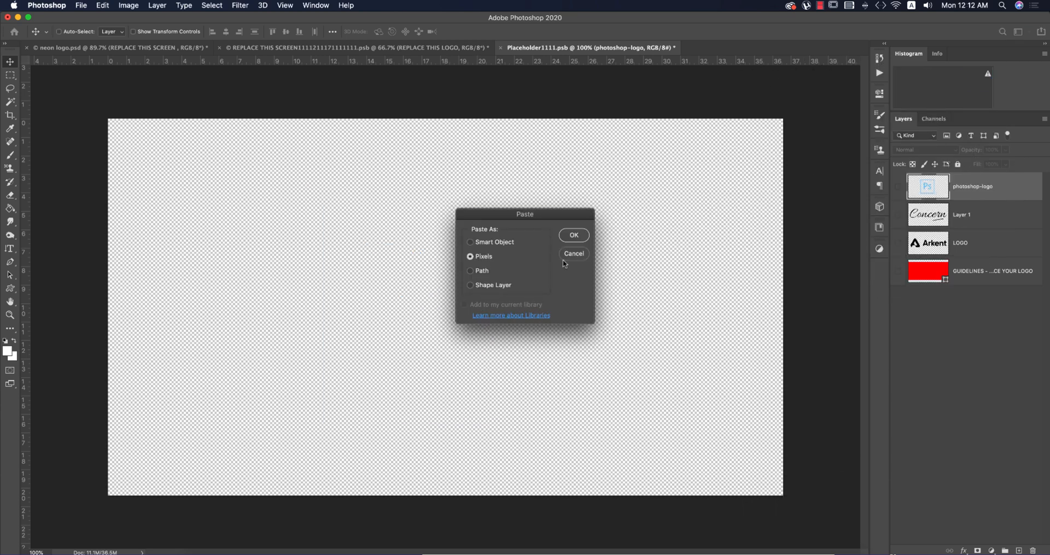
{"action": "left_click", "coordinate": [573, 235]}
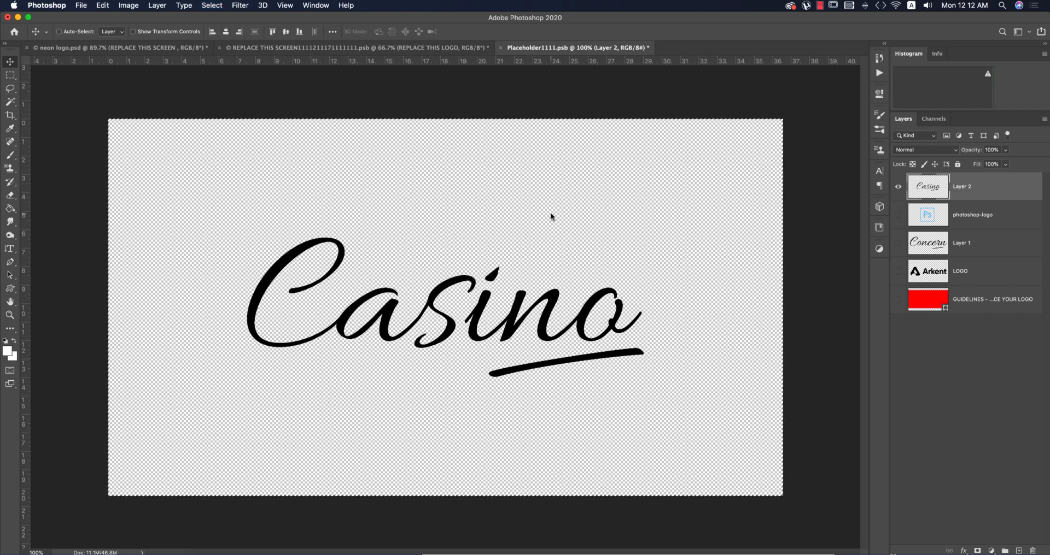
{"action": "key", "text": "cmd+s"}
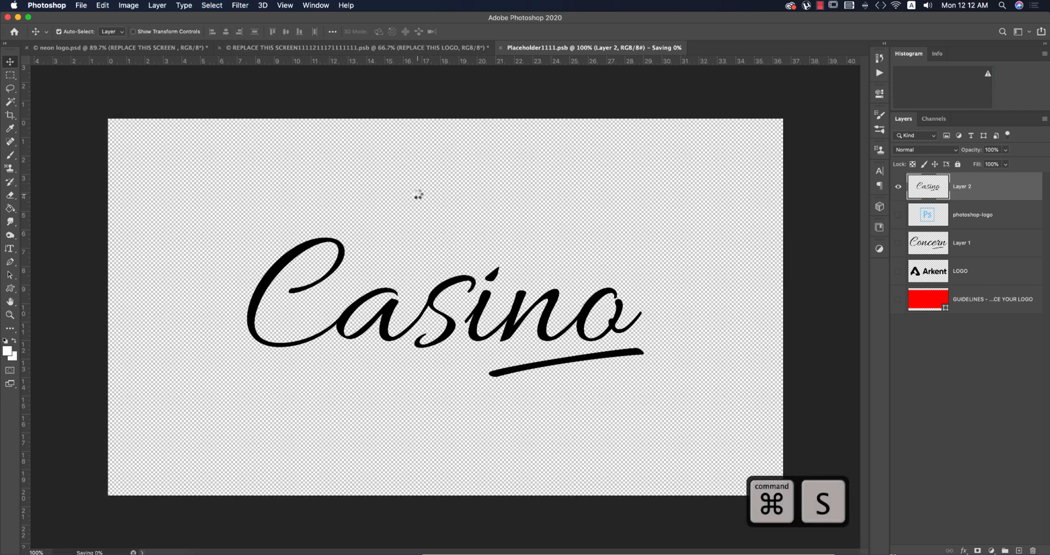
{"action": "key", "text": "cmd+s"}
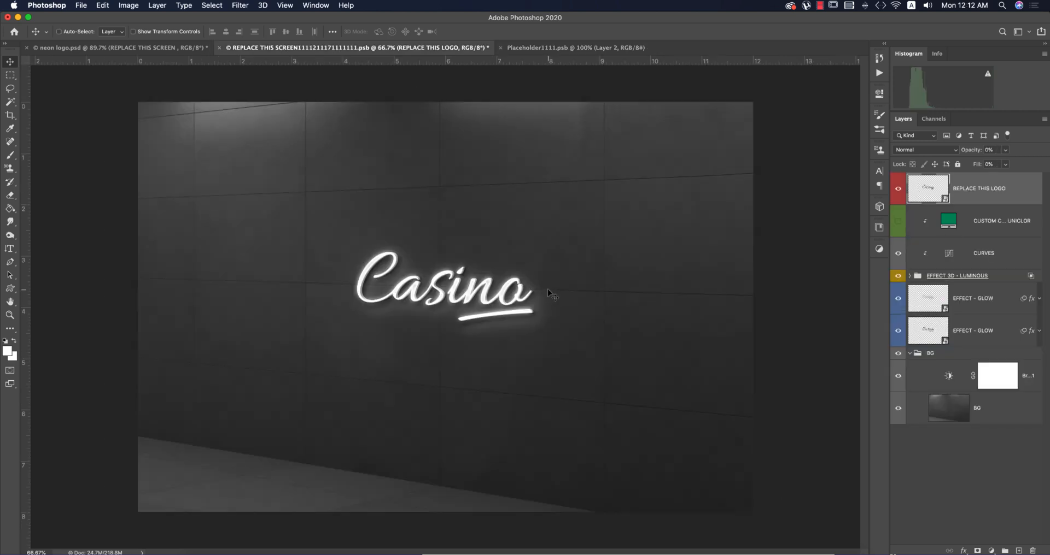
Scale up Layer 2's Casino lettering in the placeholder document and save it.
{"action": "left_click", "coordinate": [572, 47]}
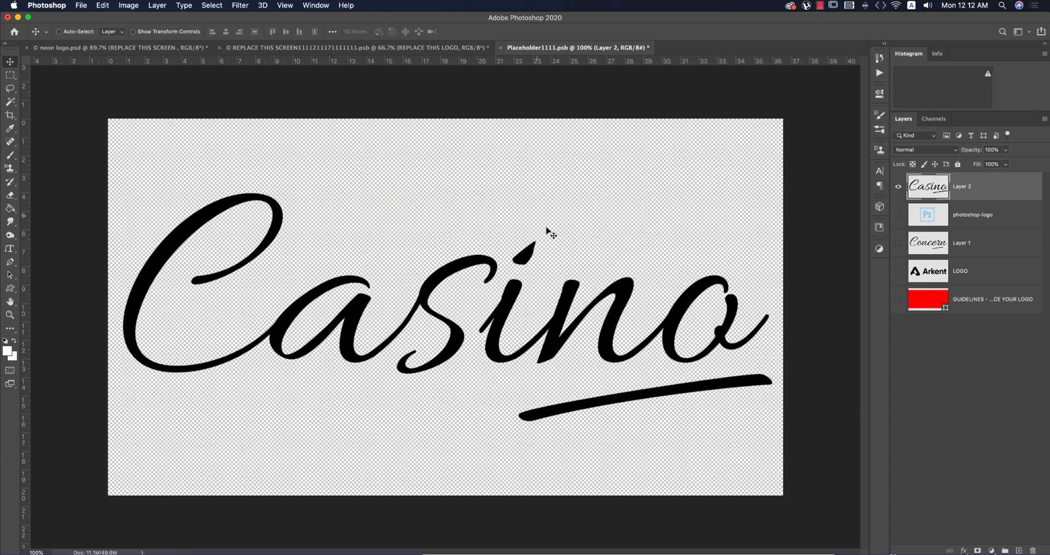
{"action": "key", "text": "cmd+s"}
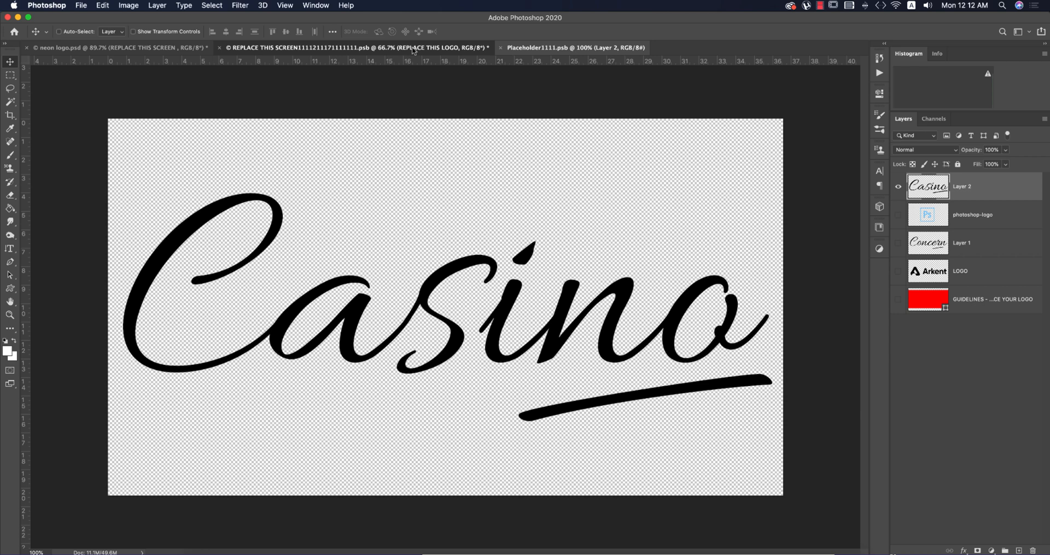
{"action": "mouse_move", "coordinate": [412, 134]}
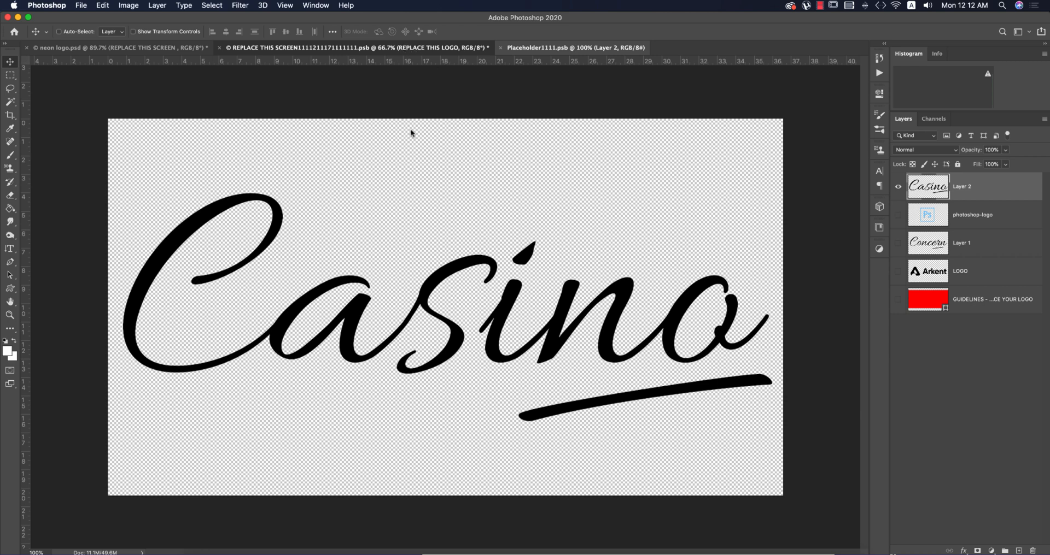
{"action": "mouse_move", "coordinate": [527, 218]}
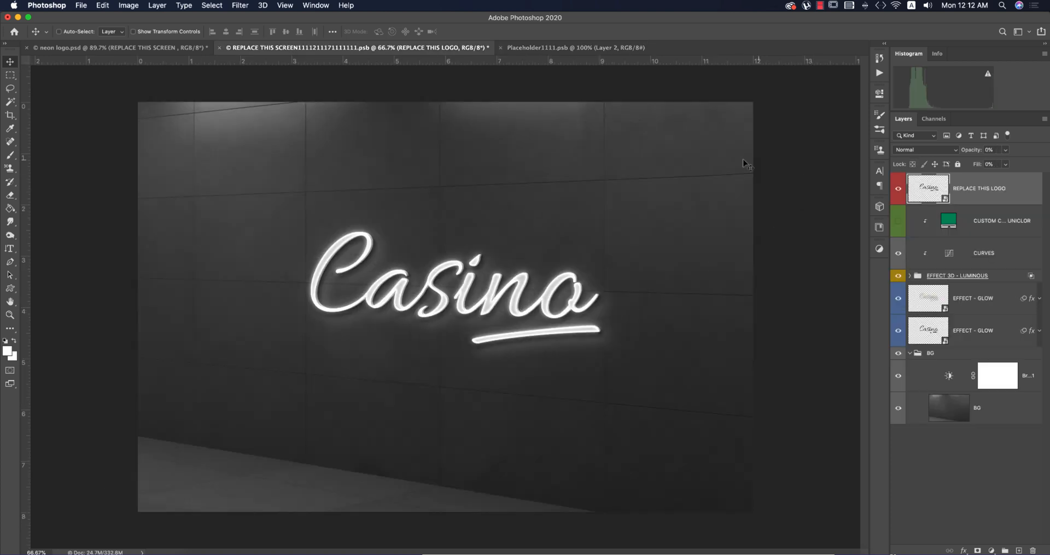
{"action": "left_click", "coordinate": [572, 48]}
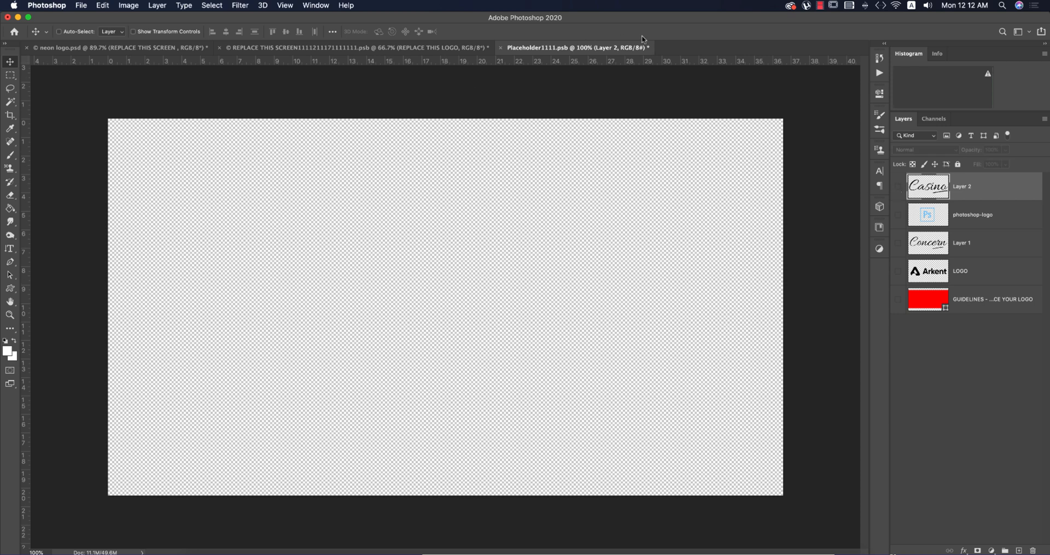
Place the Lightroom logo PNG into the placeholder via Place Embedded and save.
{"action": "left_click", "coordinate": [80, 6]}
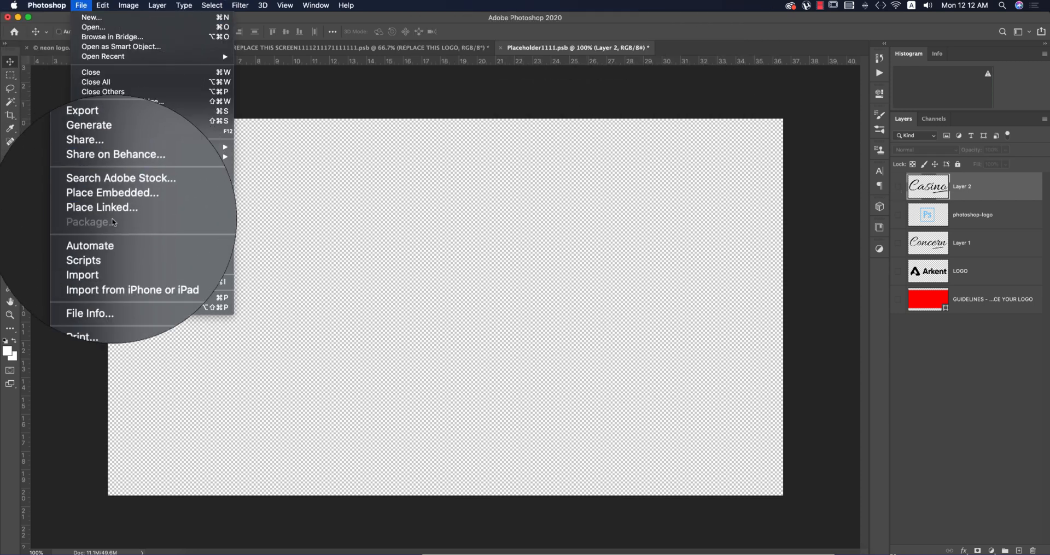
{"action": "left_click", "coordinate": [112, 193]}
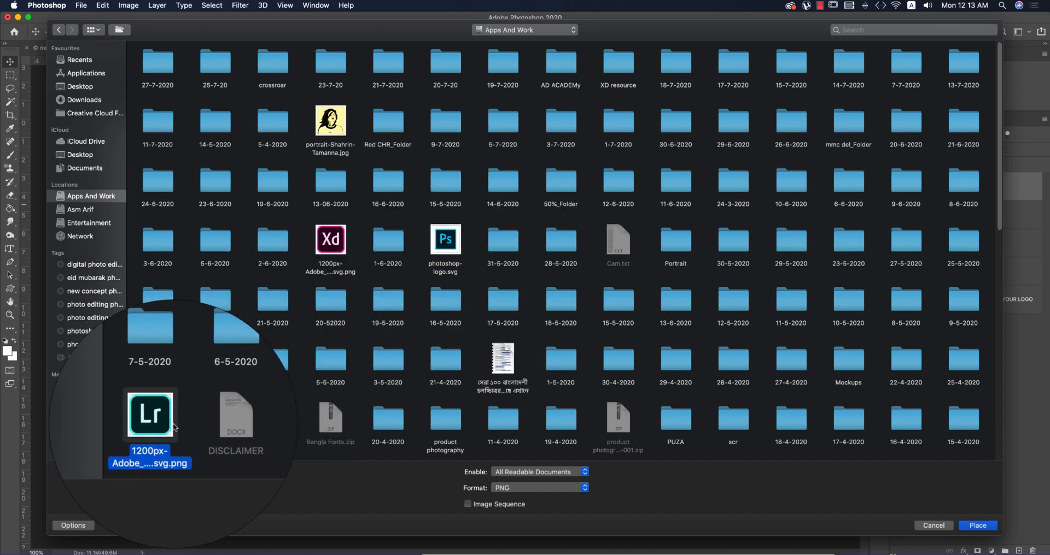
{"action": "left_click", "coordinate": [976, 525]}
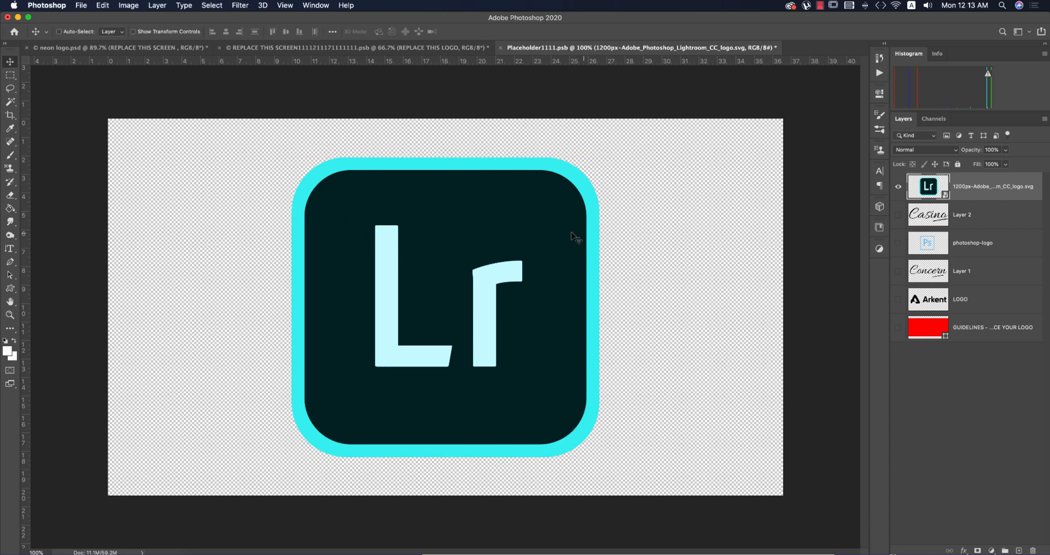
{"action": "key", "text": "cmd+s"}
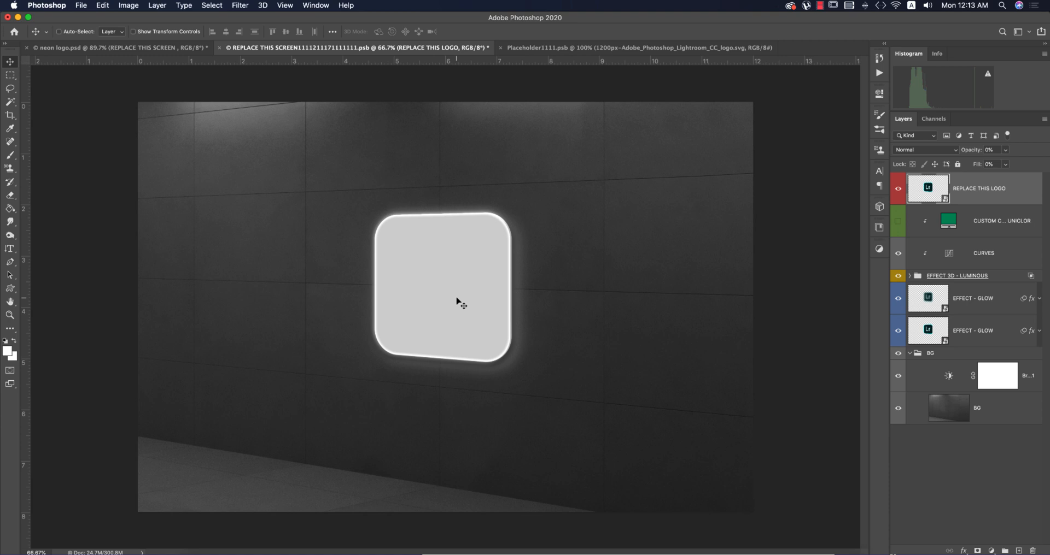
{"action": "mouse_move", "coordinate": [434, 288]}
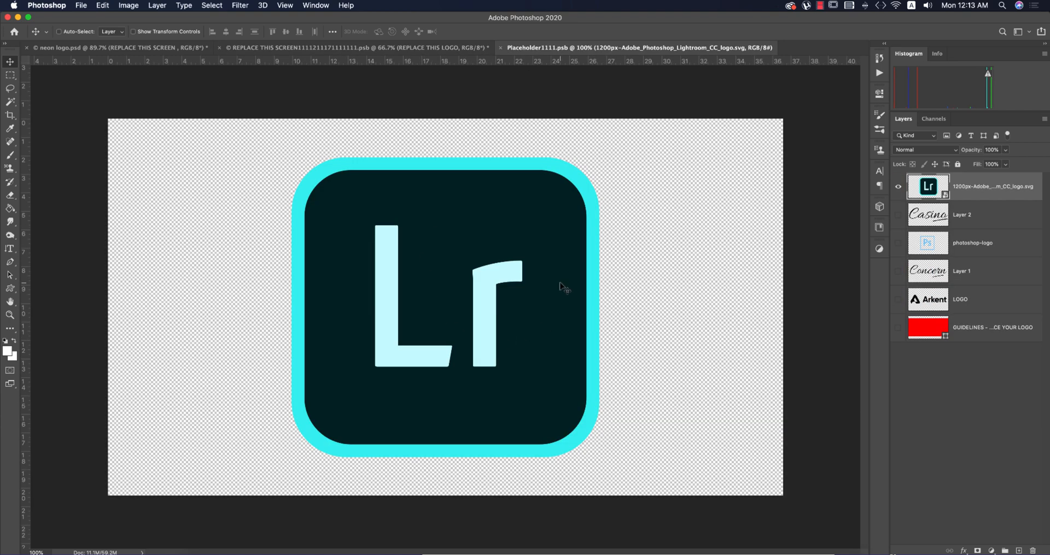
{"action": "mouse_move", "coordinate": [562, 256]}
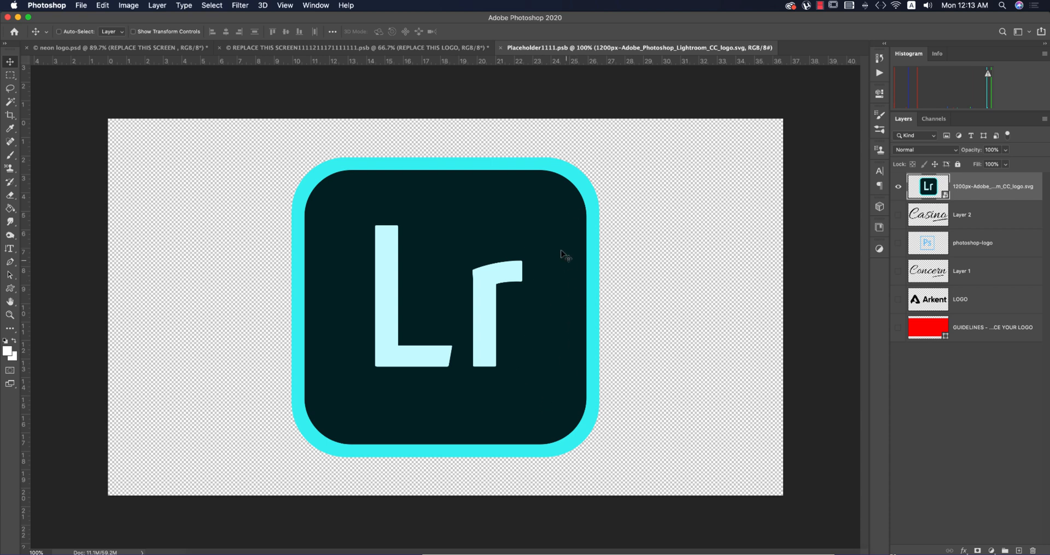
{"action": "mouse_move", "coordinate": [504, 308]}
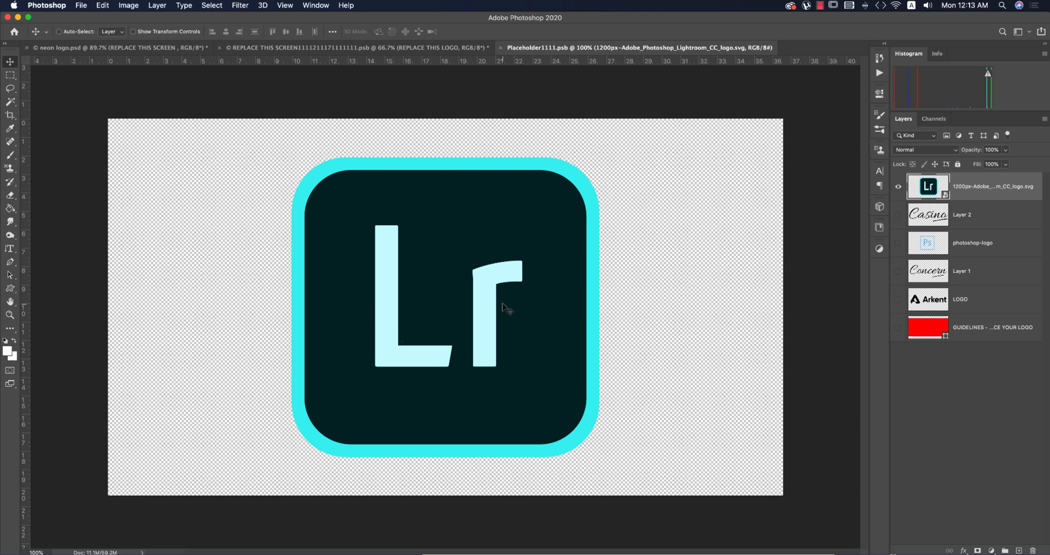
{"action": "mouse_move", "coordinate": [440, 232]}
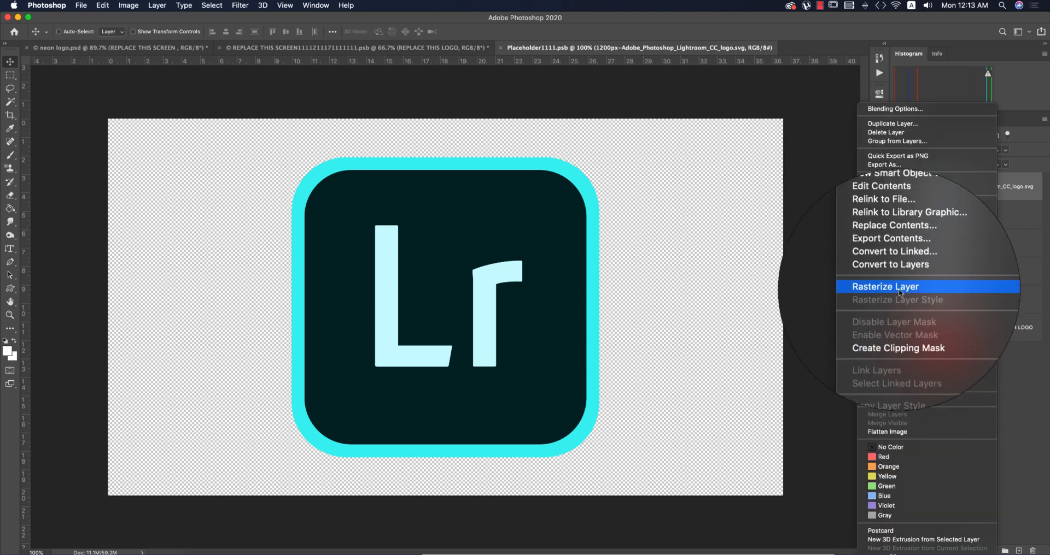
Rasterize the logo layer, Magic Wand and delete its dark inner square, deselect and save.
{"action": "left_click", "coordinate": [885, 286]}
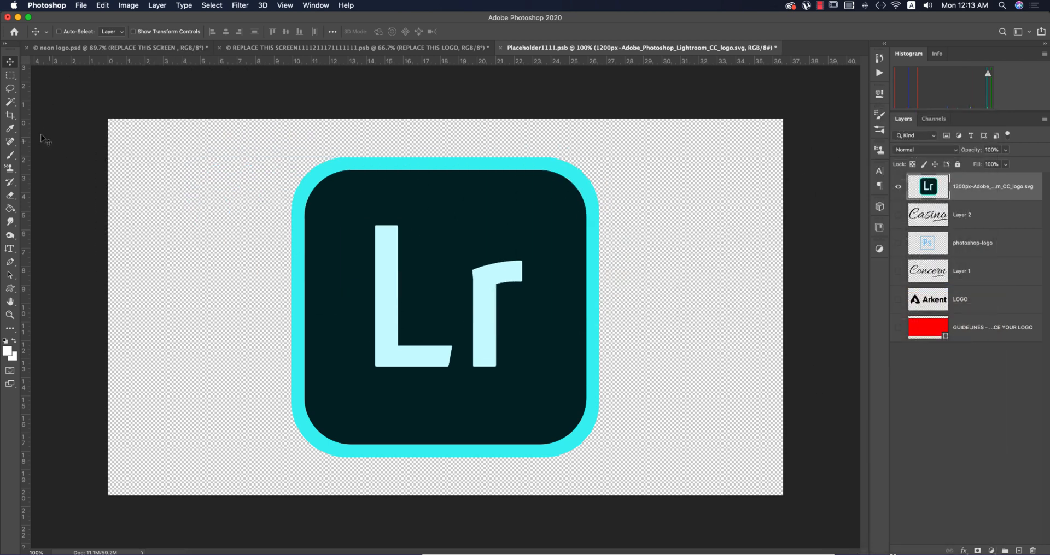
{"action": "left_click", "coordinate": [10, 102]}
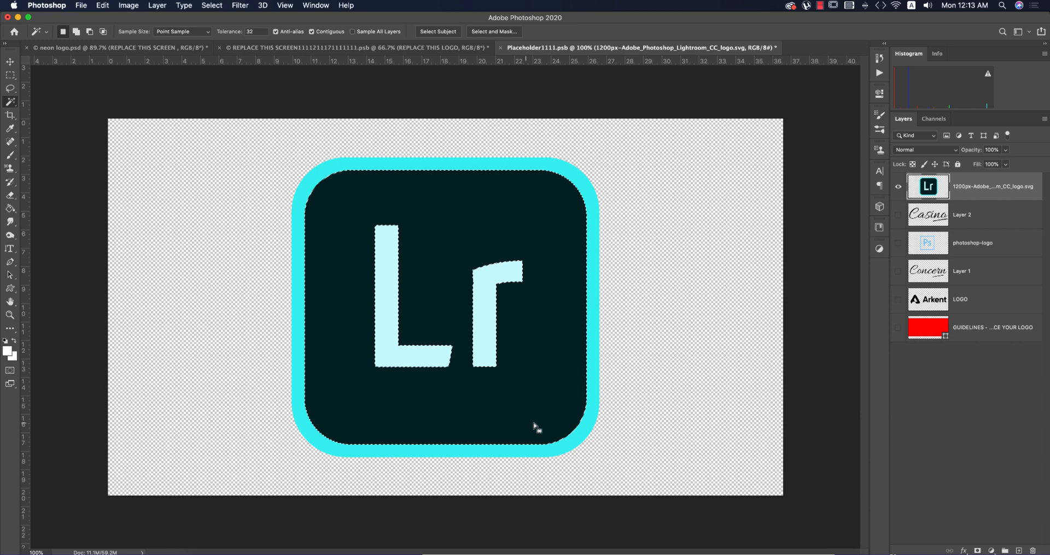
{"action": "key", "text": "Delete"}
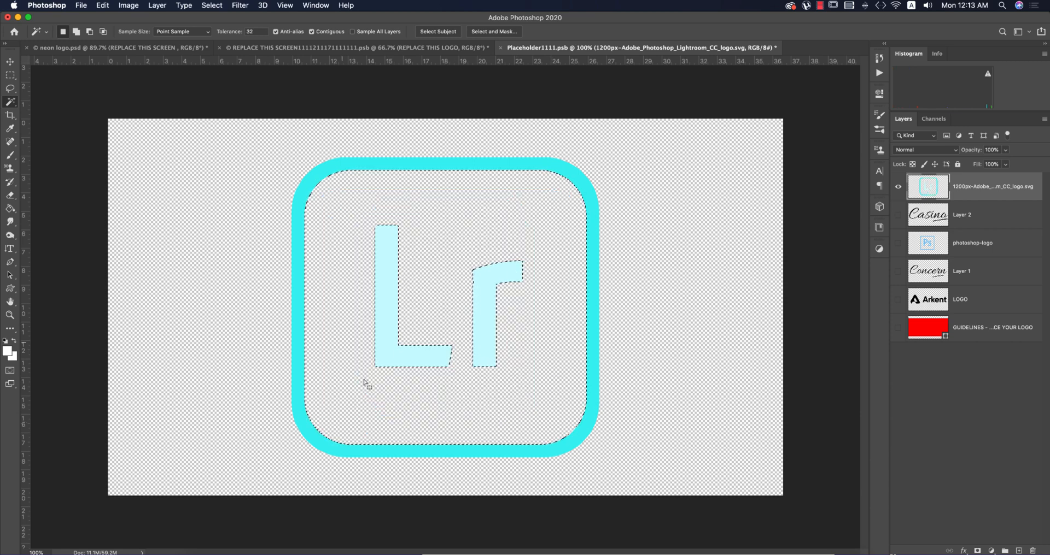
{"action": "key", "text": "cmd+d"}
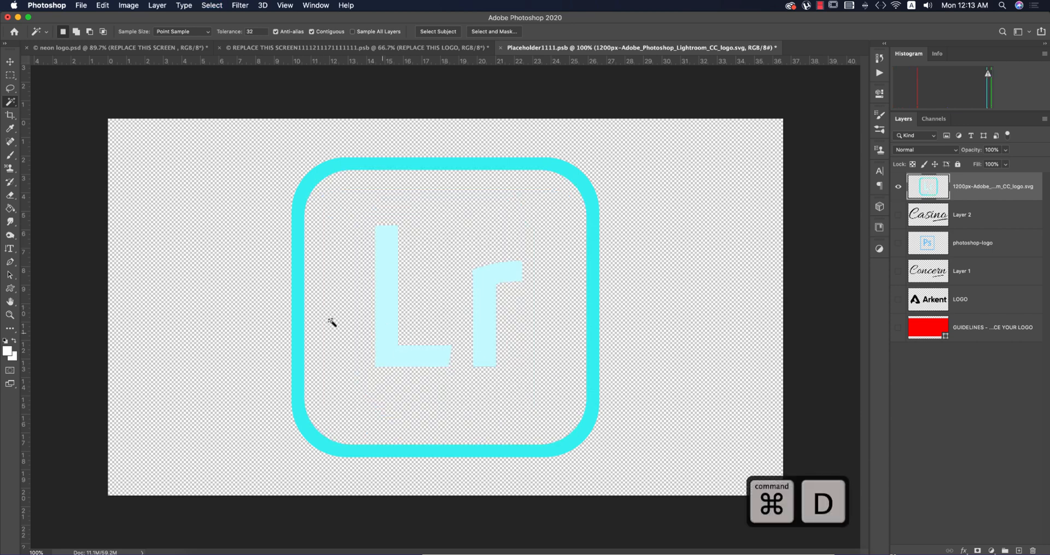
{"action": "key", "text": "v"}
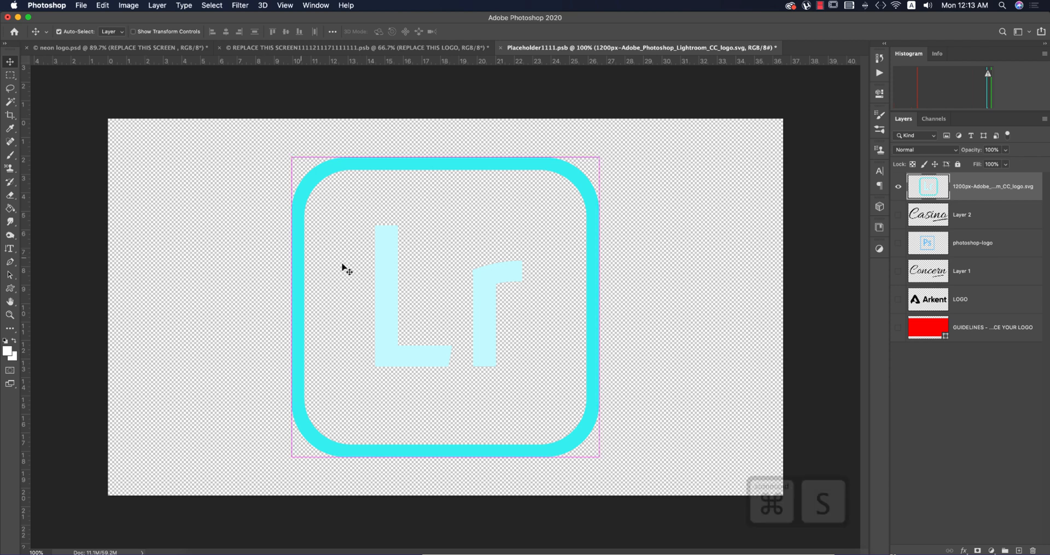
{"action": "key", "text": "cmd+s"}
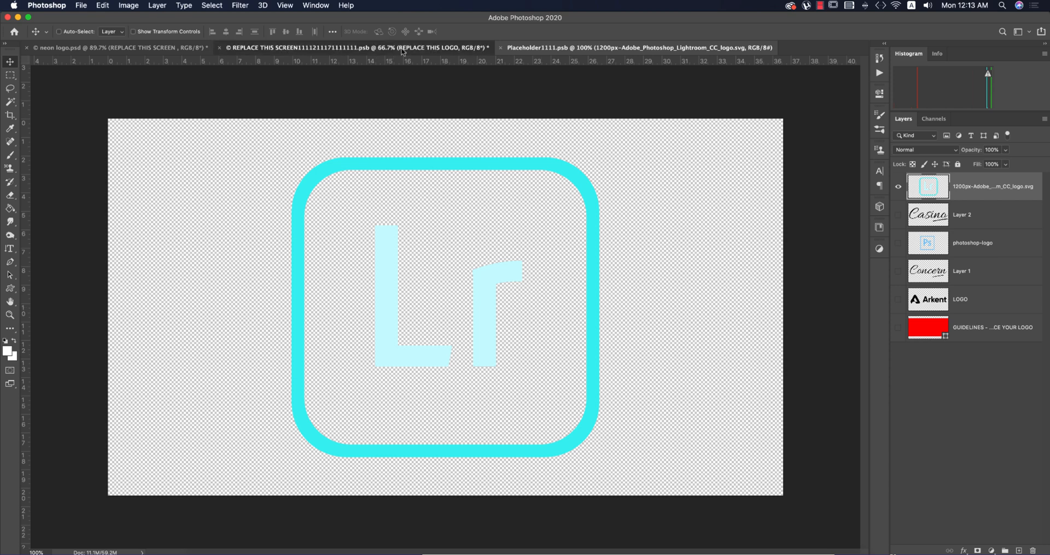
{"action": "mouse_move", "coordinate": [358, 102]}
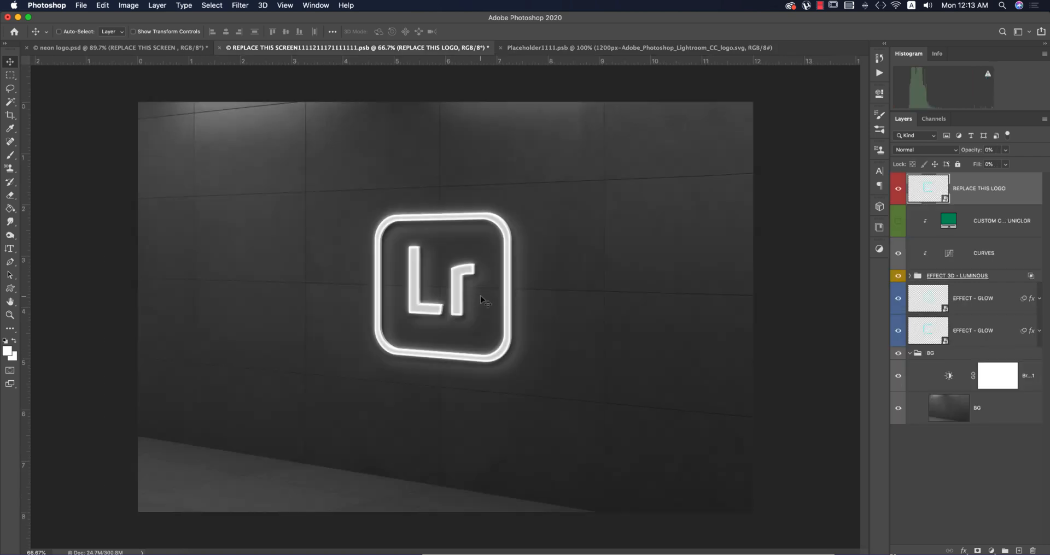
{"action": "mouse_move", "coordinate": [472, 296]}
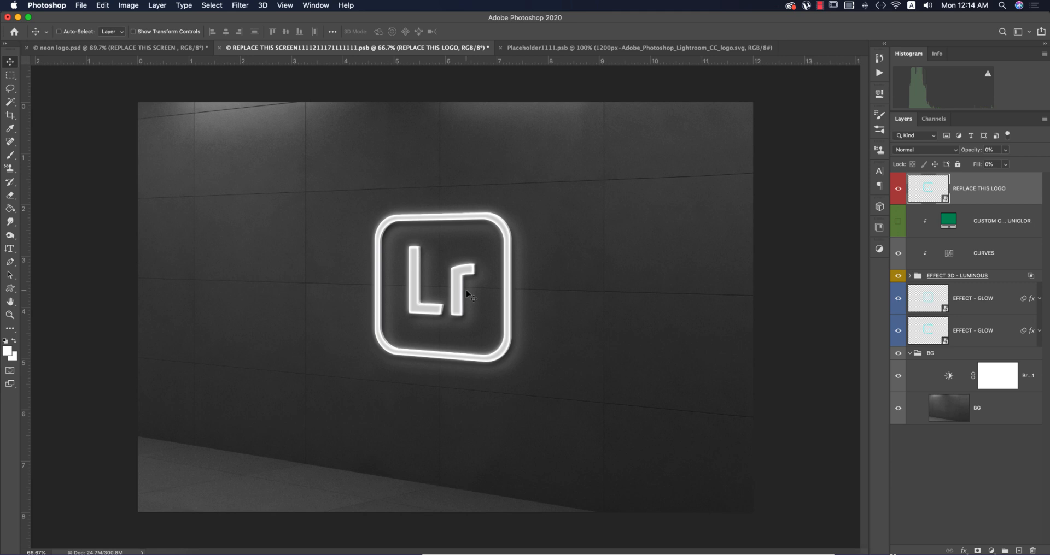
{"action": "mouse_move", "coordinate": [588, 44]}
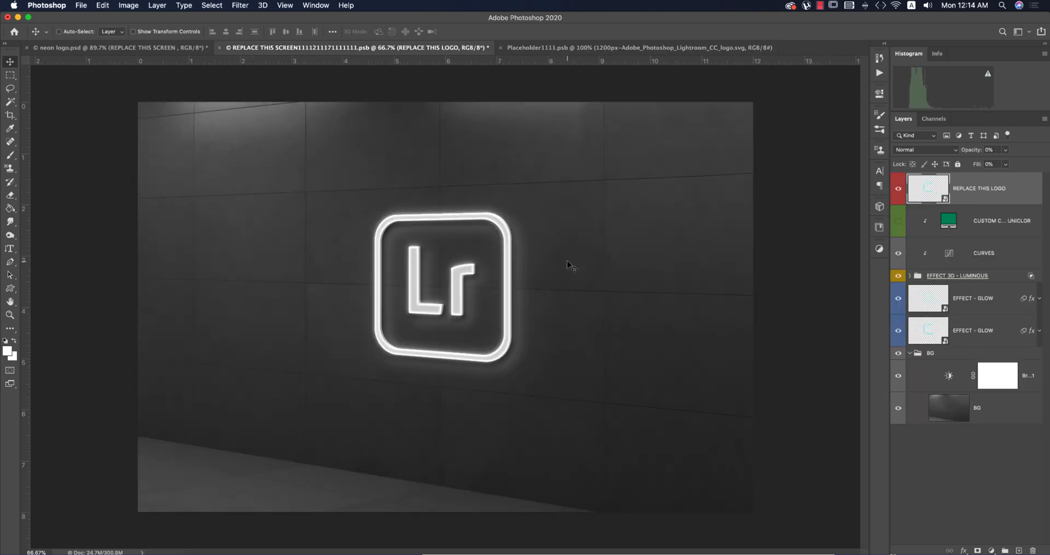
Save the REPLACE THIS SCREEN mockup showing the glowing Lightroom logo.
{"action": "key", "text": "cmd+s"}
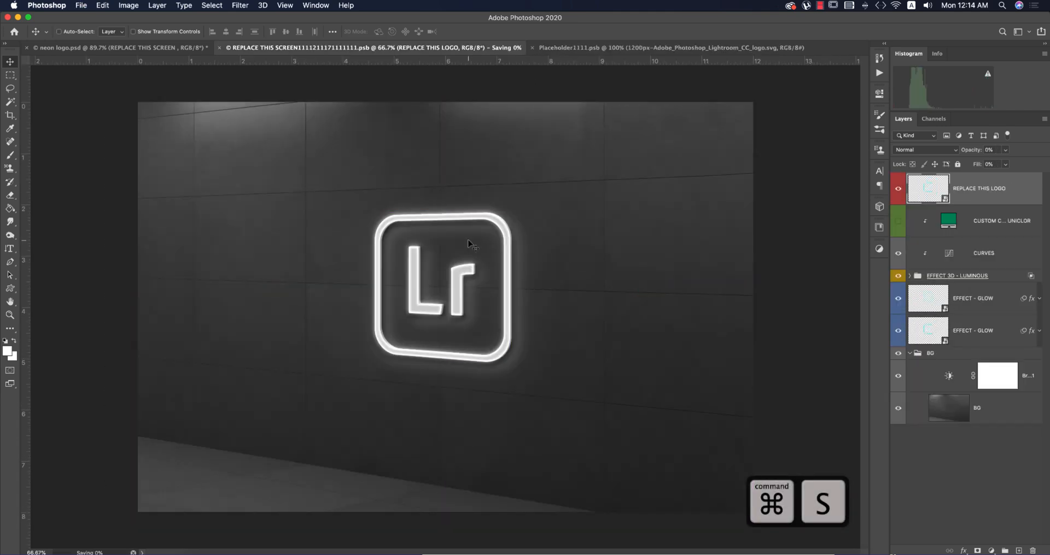
In neon logo.psd, remove the old Hue/Saturation layer and start a new adjustment layer.
{"action": "left_click", "coordinate": [120, 47]}
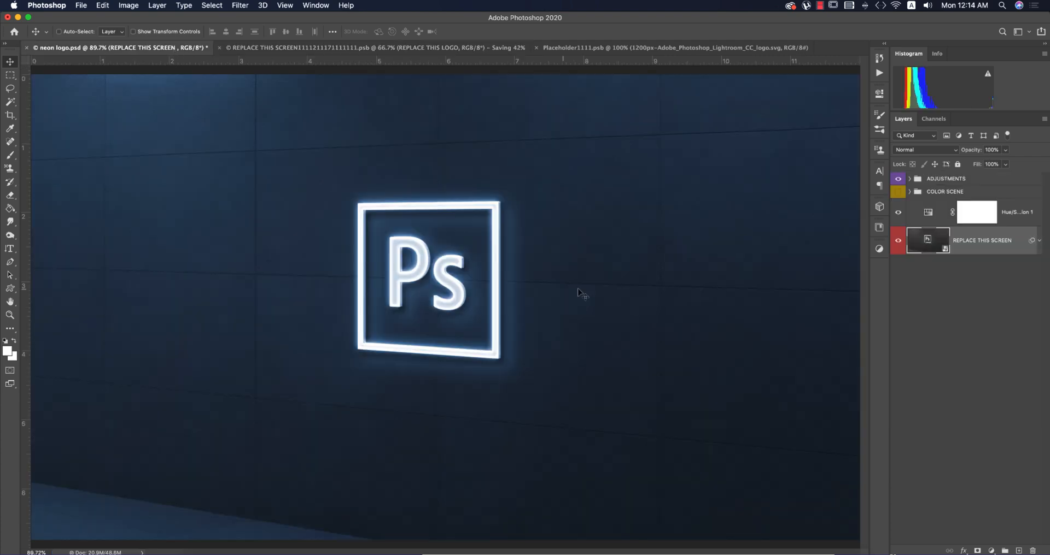
{"action": "mouse_move", "coordinate": [521, 282]}
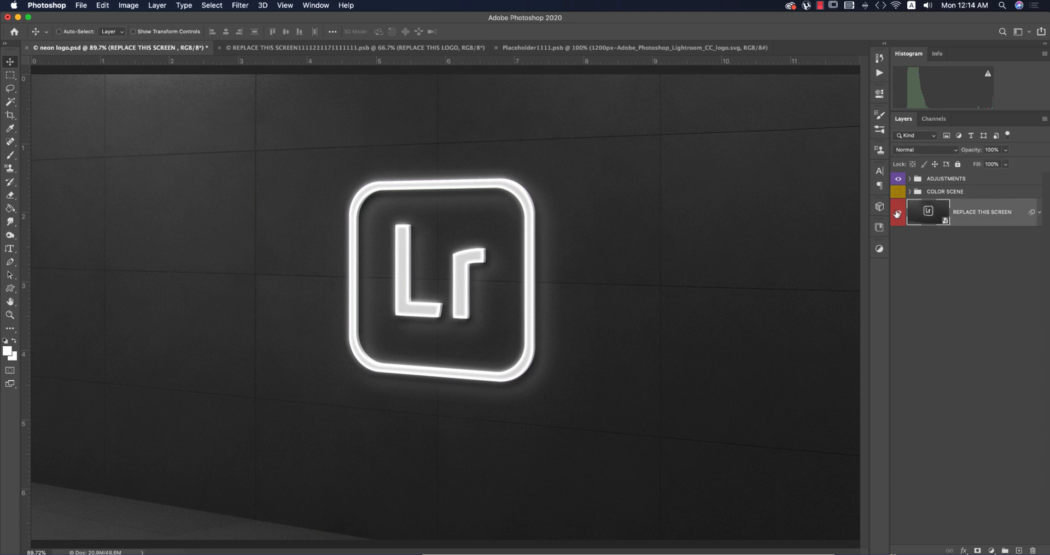
{"action": "left_click", "coordinate": [896, 212]}
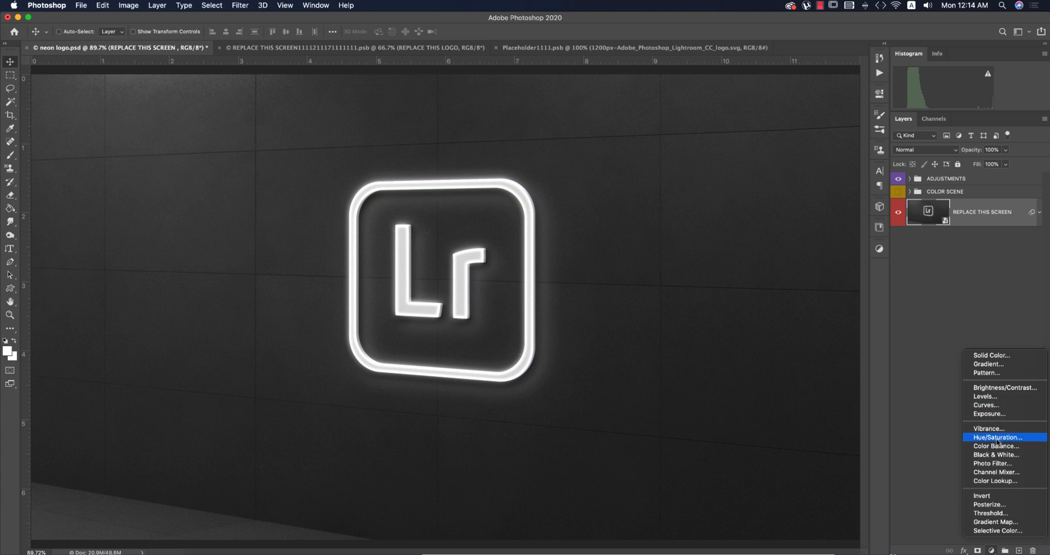
Add a colorized Hue/Saturation adjustment and sweep the hue through teal, purple, blue, pink and green.
{"action": "left_click", "coordinate": [997, 437]}
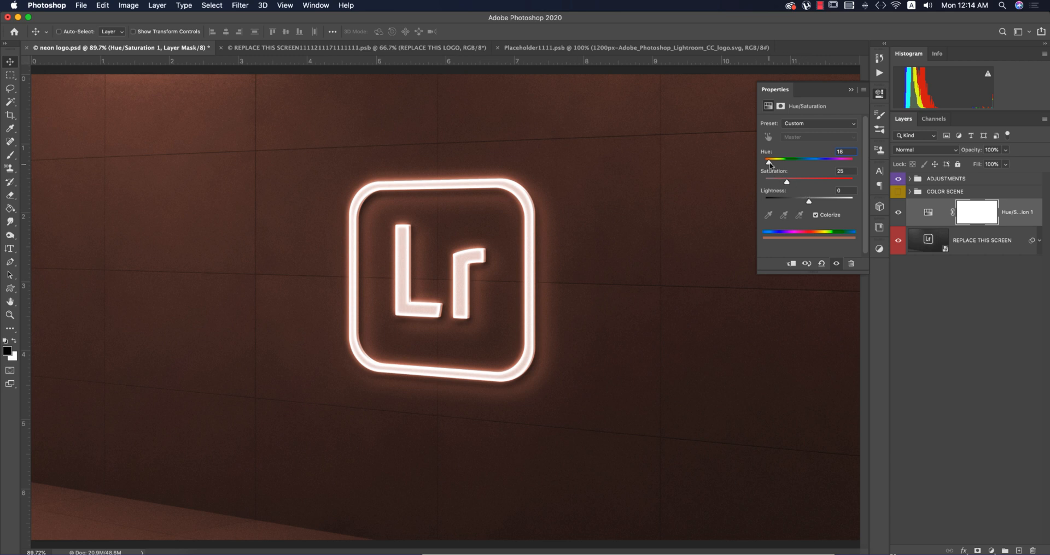
{"action": "left_click_drag", "start_coordinate": [768, 160], "coordinate": [816, 160]}
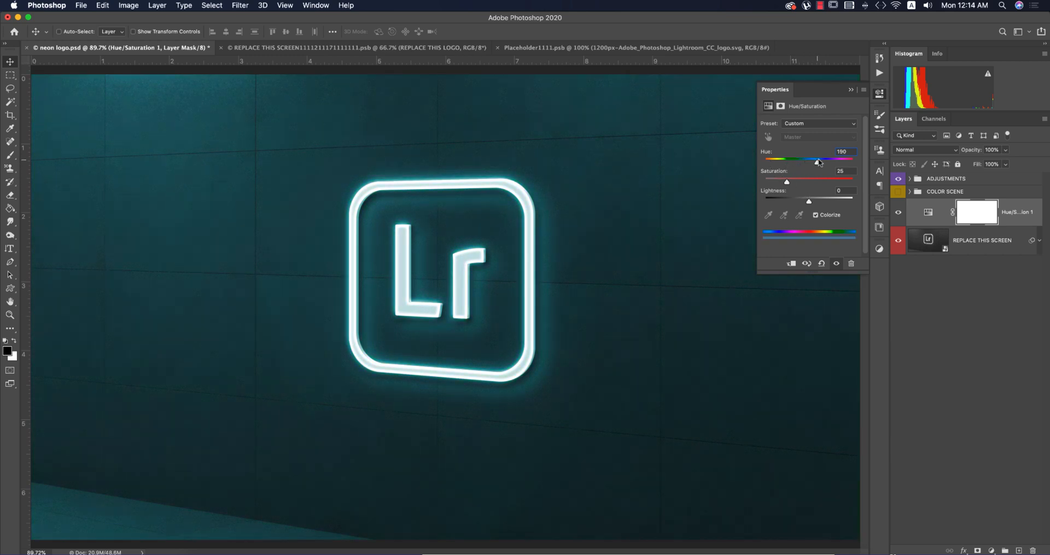
{"action": "left_click_drag", "start_coordinate": [815, 159], "coordinate": [842, 159]}
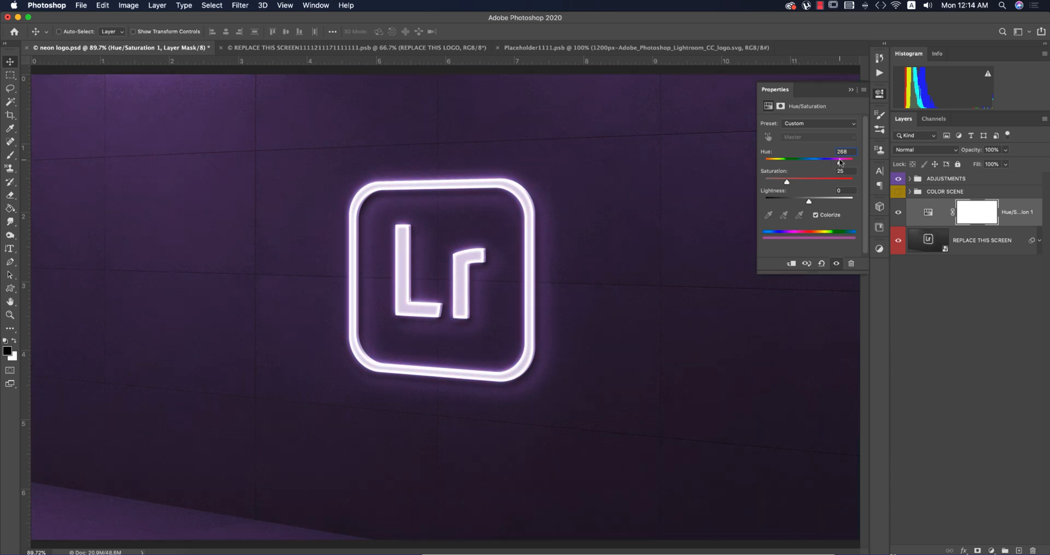
{"action": "left_click_drag", "start_coordinate": [838, 159], "coordinate": [810, 159]}
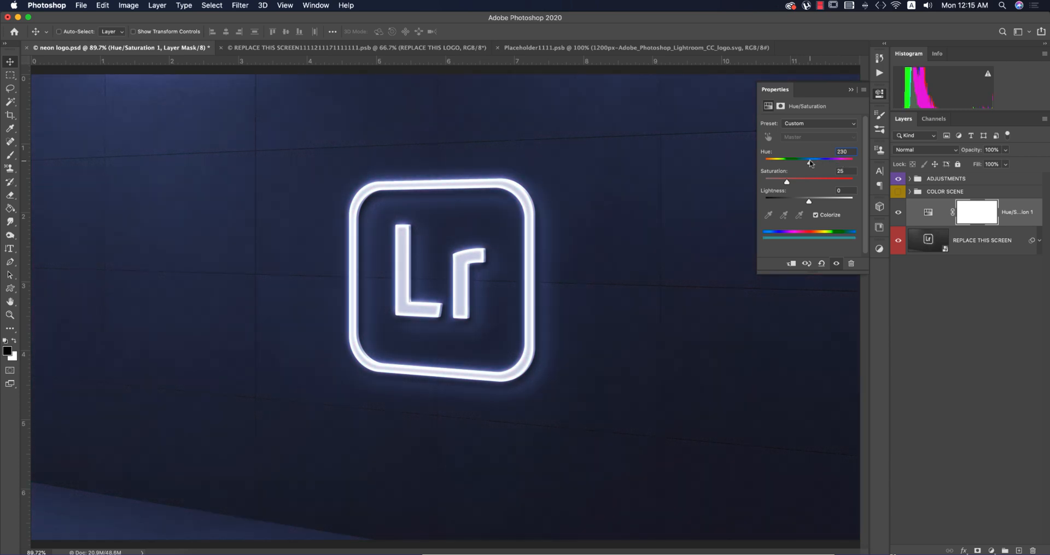
{"action": "left_click_drag", "start_coordinate": [810, 159], "coordinate": [816, 160]}
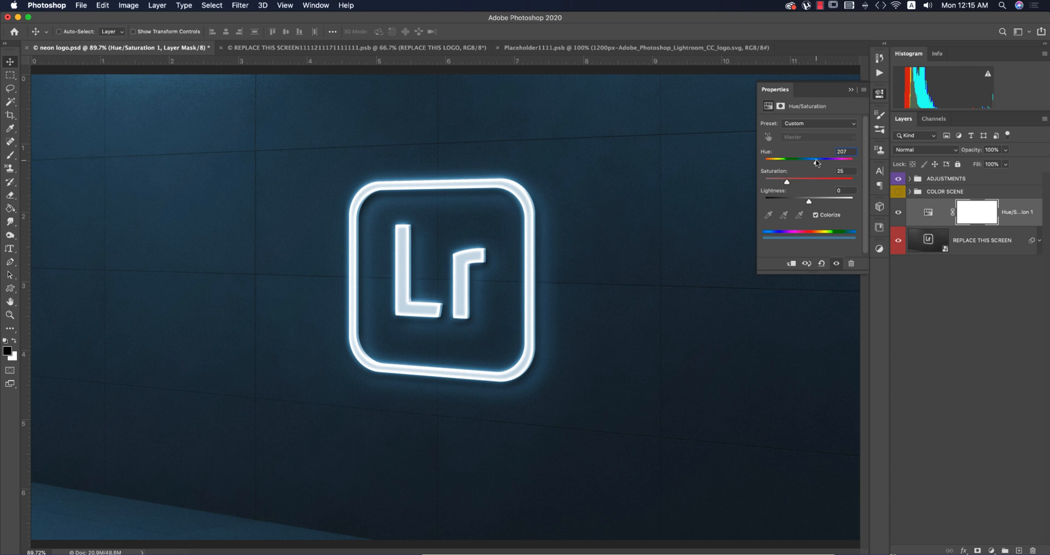
{"action": "left_click_drag", "start_coordinate": [813, 162], "coordinate": [816, 162]}
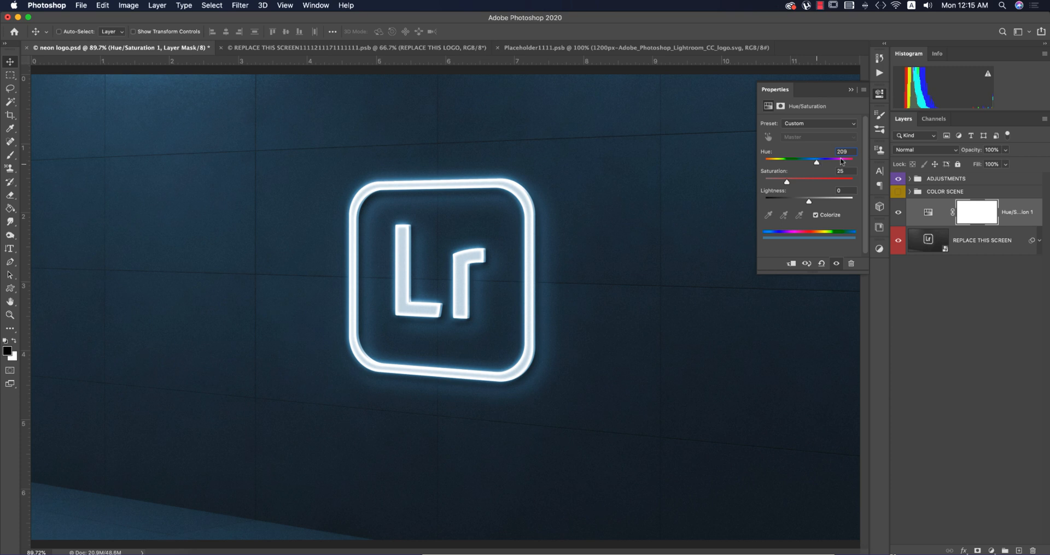
{"action": "left_click_drag", "start_coordinate": [815, 162], "coordinate": [839, 162]}
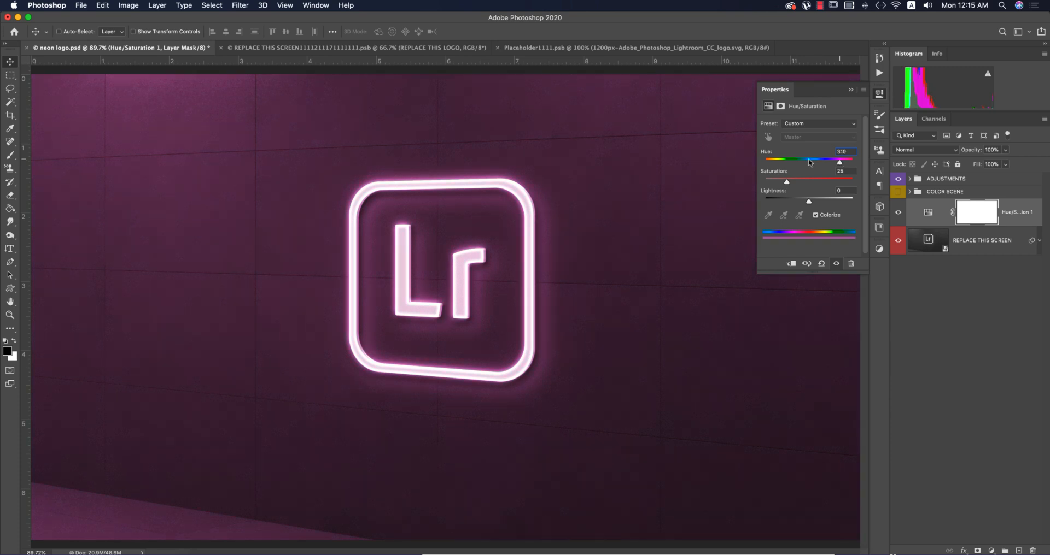
{"action": "left_click_drag", "start_coordinate": [838, 162], "coordinate": [793, 161]}
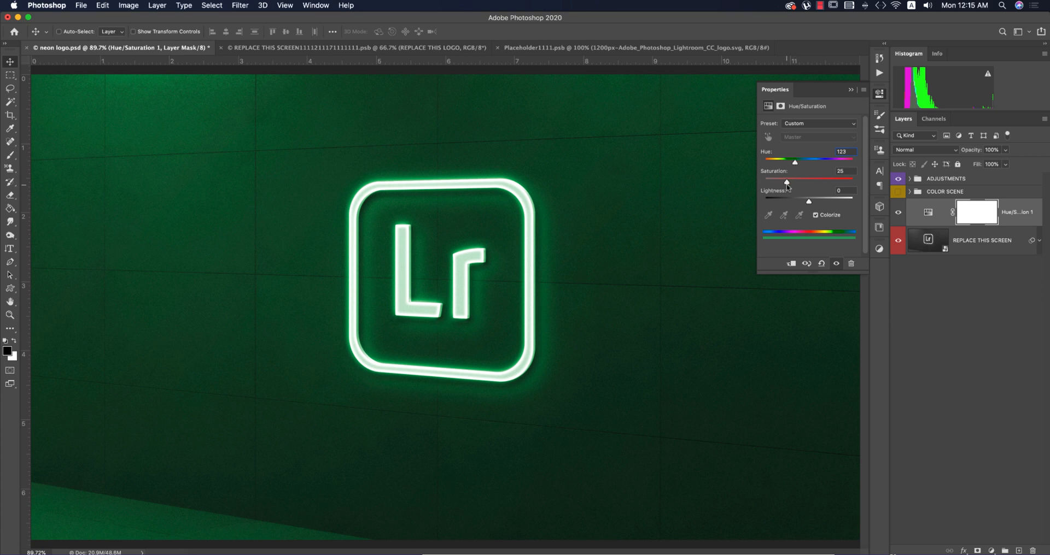
Raise Saturation to about 48 and sweep the hue through cyan, violet and back to blue.
{"action": "left_click_drag", "start_coordinate": [786, 182], "coordinate": [807, 182]}
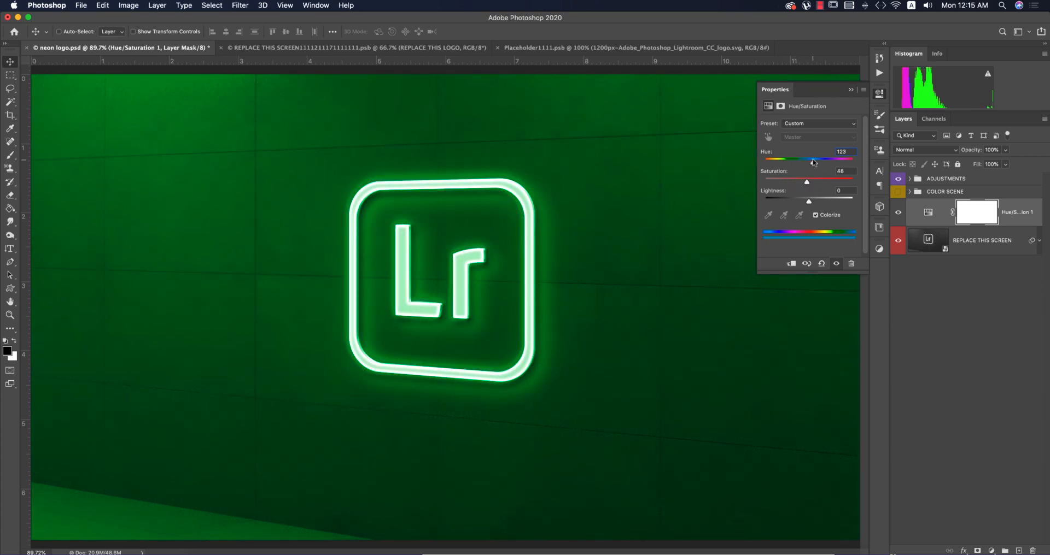
{"action": "left_click_drag", "start_coordinate": [812, 160], "coordinate": [822, 160]}
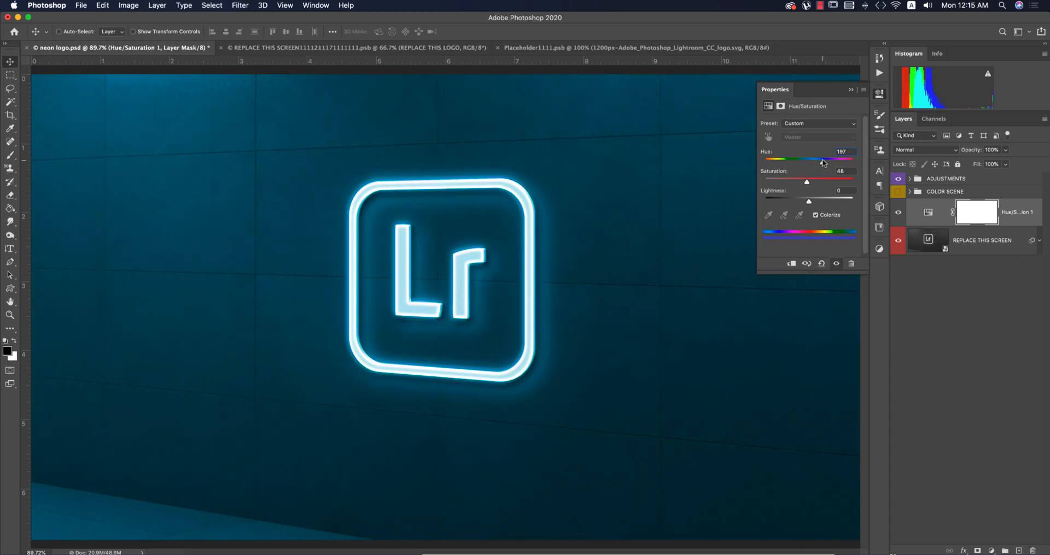
{"action": "left_click_drag", "start_coordinate": [804, 160], "coordinate": [823, 160]}
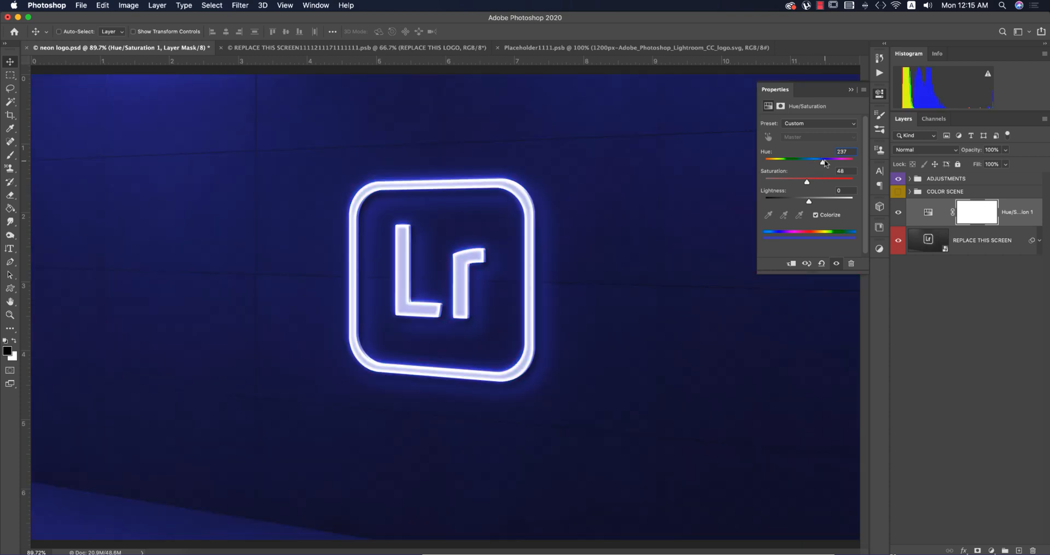
{"action": "left_click_drag", "start_coordinate": [821, 159], "coordinate": [845, 160]}
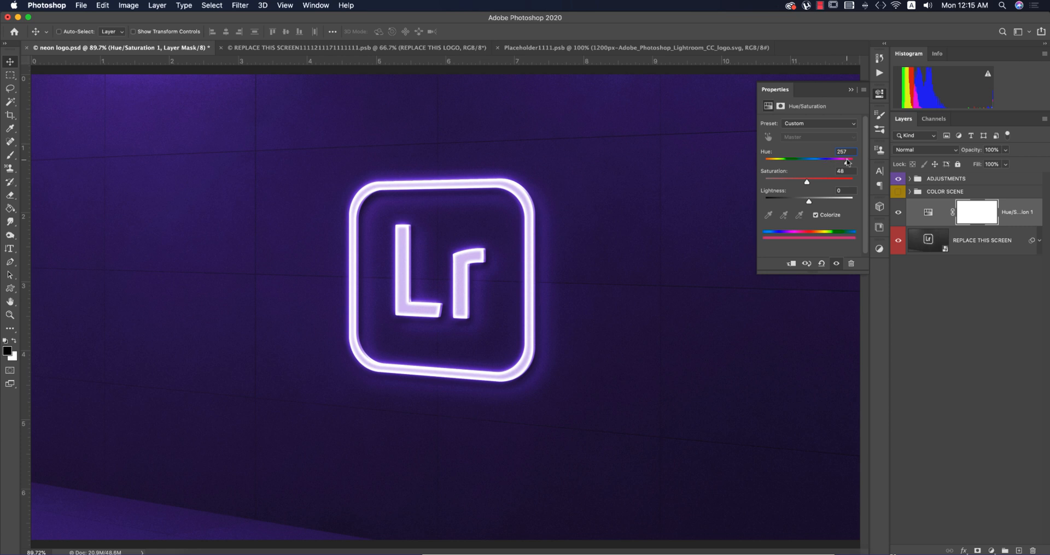
{"action": "left_click_drag", "start_coordinate": [845, 160], "coordinate": [831, 160]}
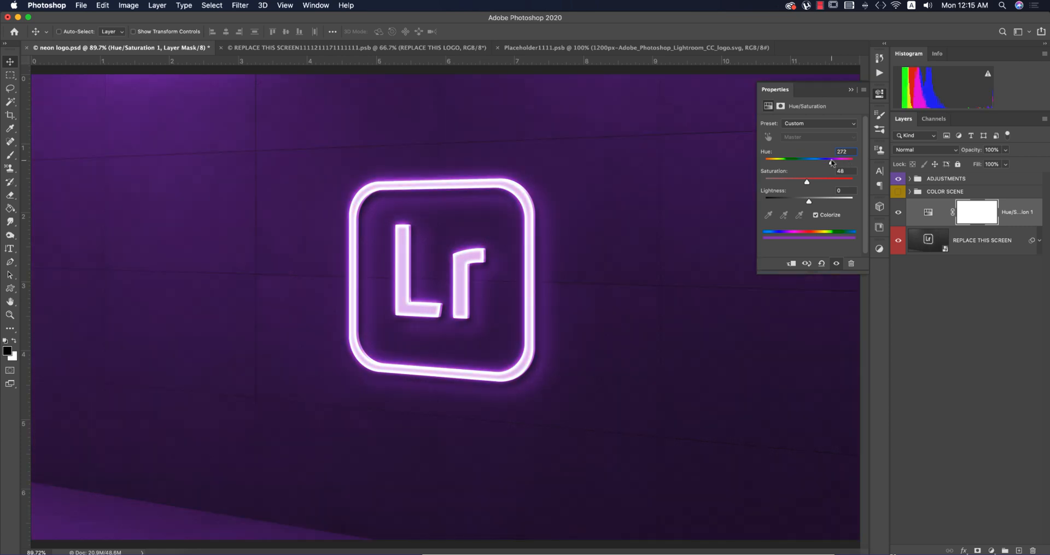
{"action": "left_click_drag", "start_coordinate": [832, 161], "coordinate": [819, 161]}
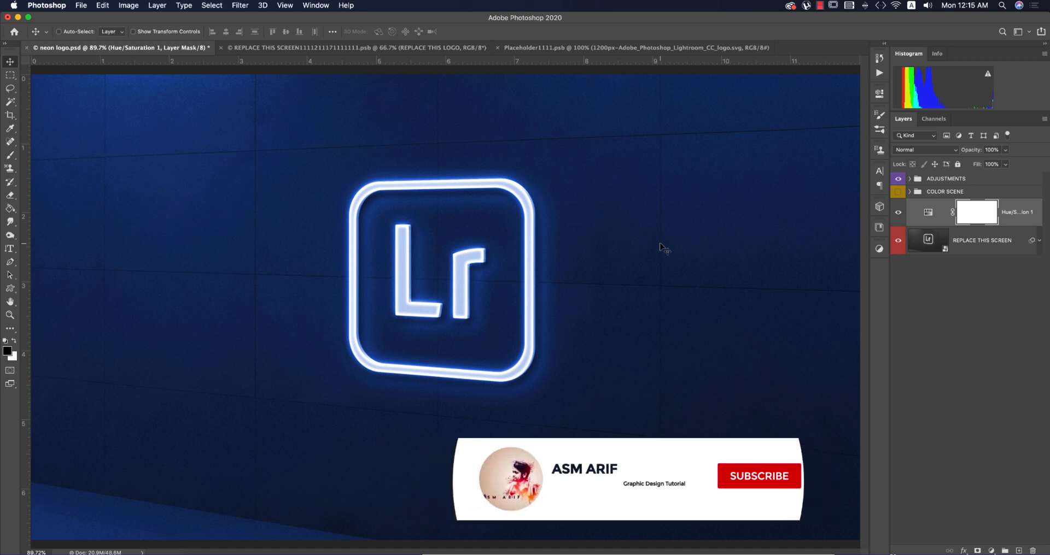
Keep the deep blue hue and close the Properties panel.
{"action": "left_click", "coordinate": [758, 476]}
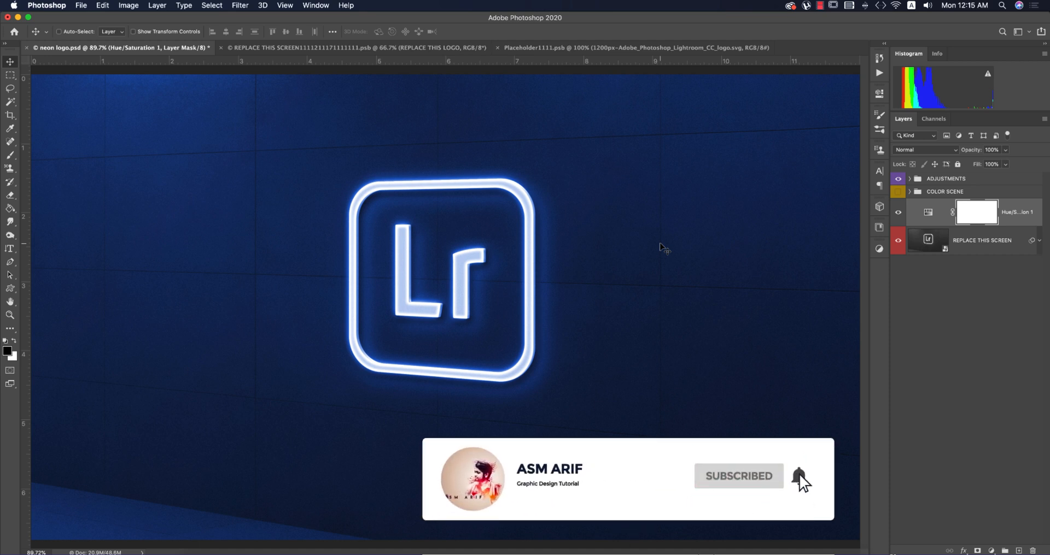